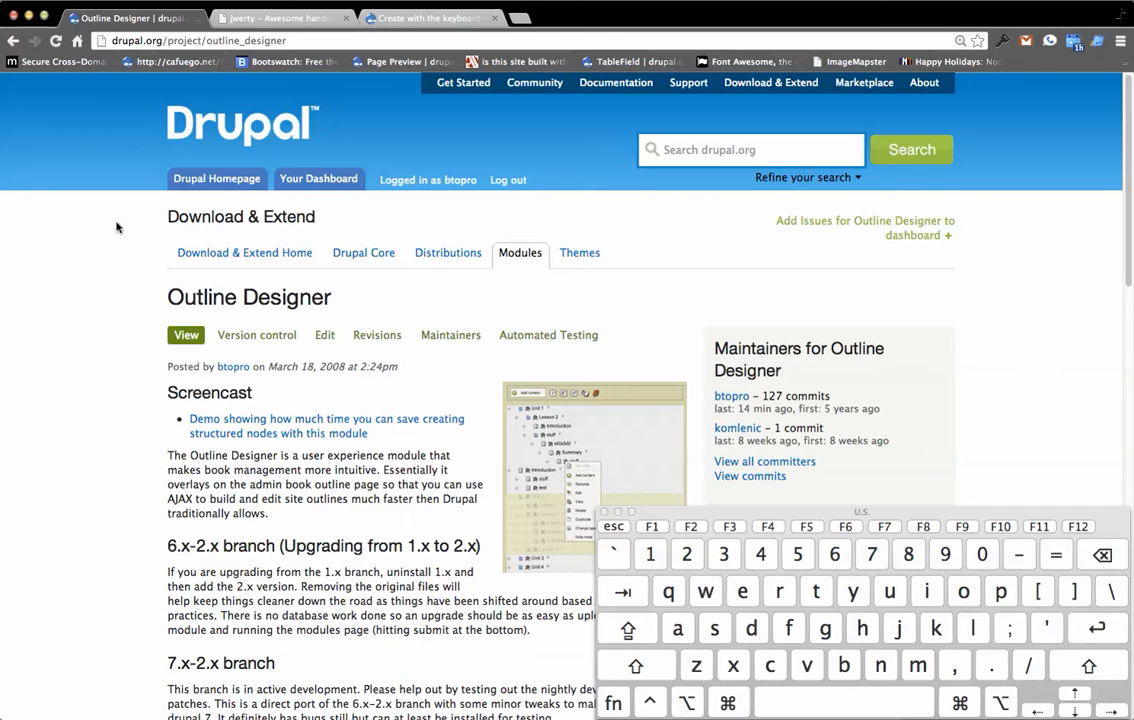
Step: Scroll the Outline Designer project page down through its feature list to the Downloads section
{"action": "scroll", "scroll_direction": "down", "scroll_amount": 3}
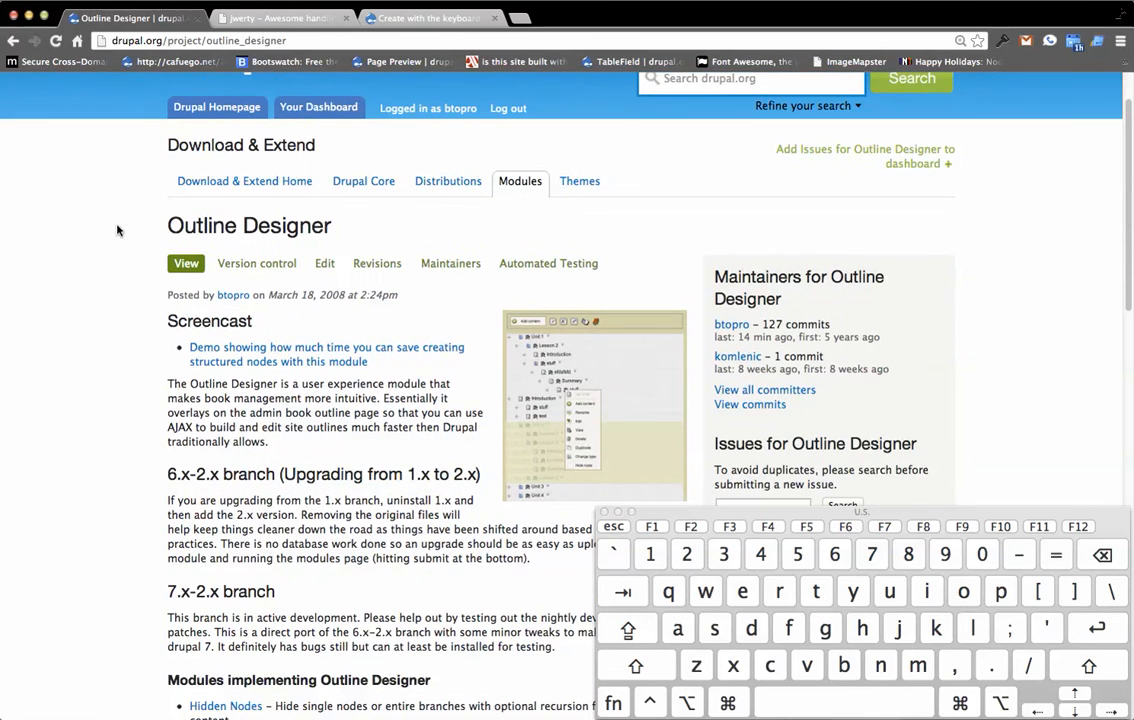
{"action": "scroll", "scroll_direction": "down", "scroll_amount": 3}
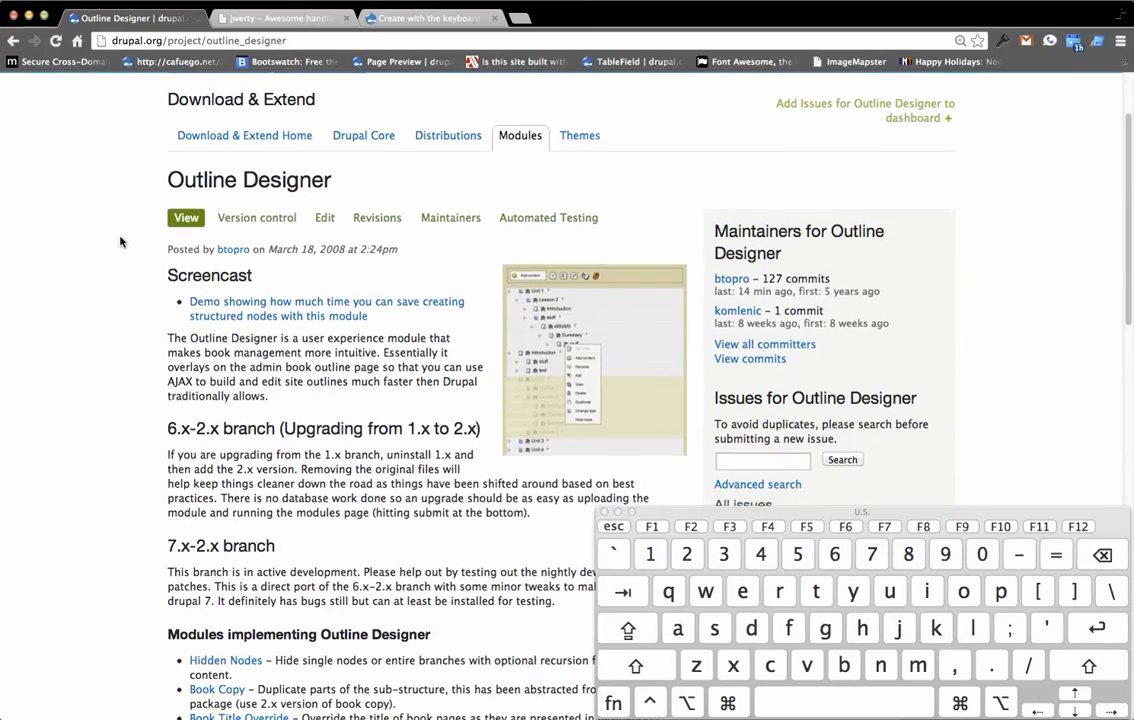
{"action": "scroll", "scroll_direction": "down", "scroll_amount": 3}
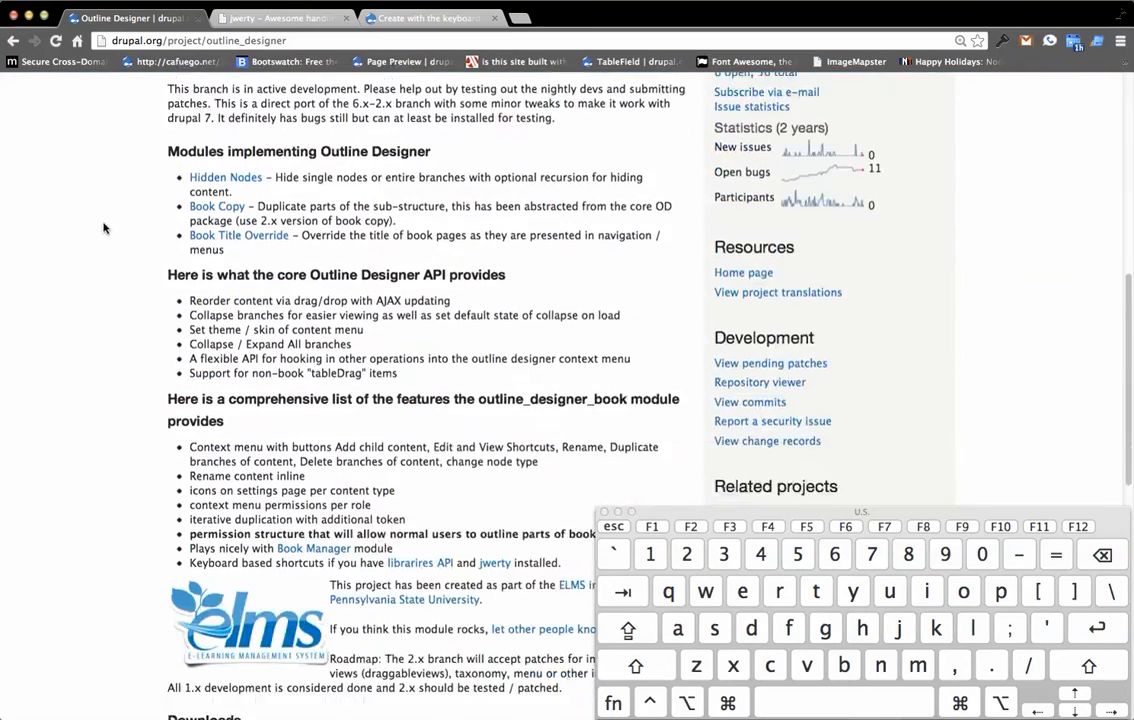
{"action": "scroll", "scroll_direction": "down", "scroll_amount": 3}
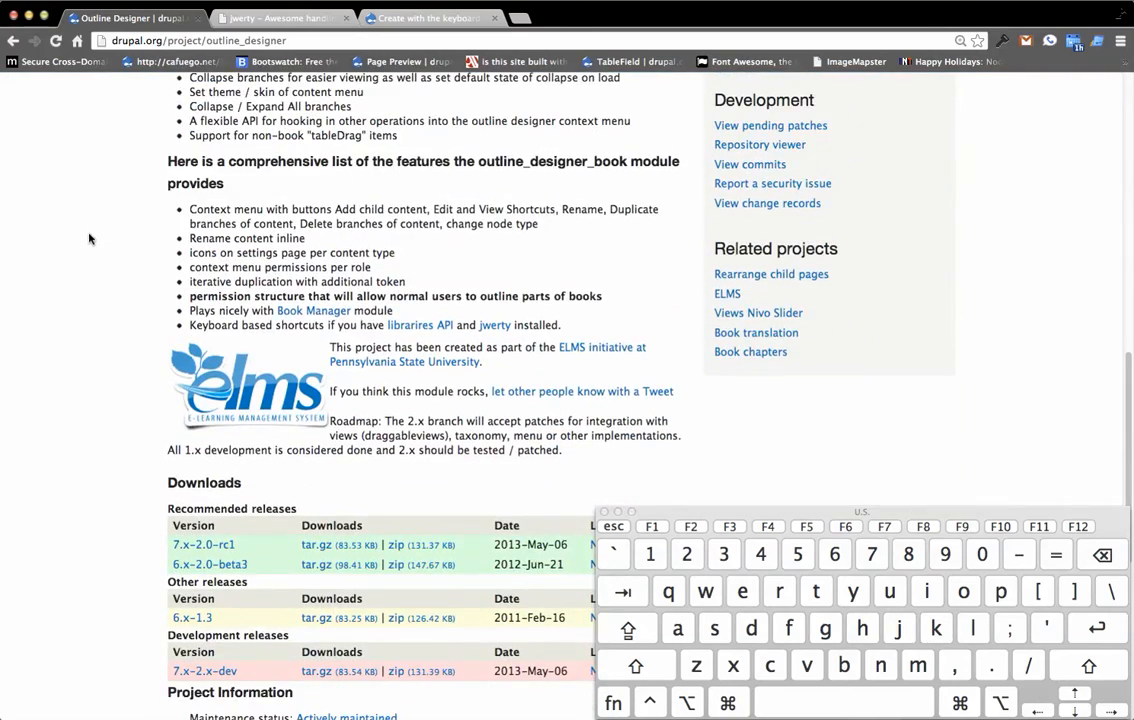
{"action": "scroll", "scroll_direction": "down", "scroll_amount": 3}
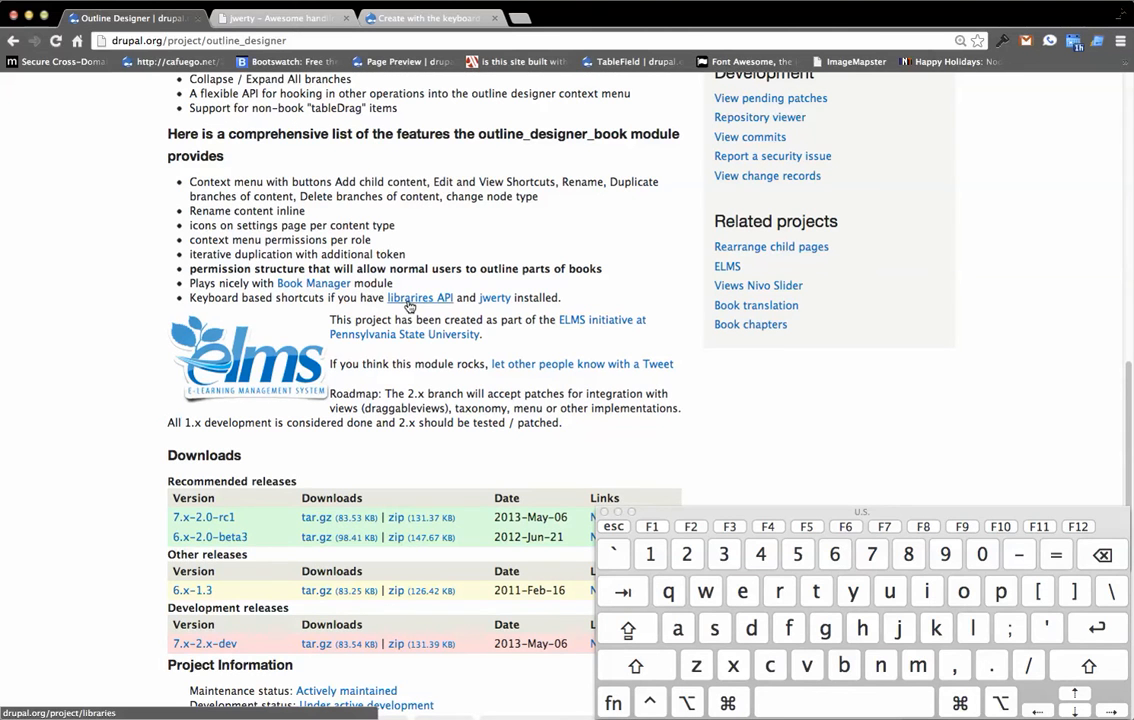
{"action": "scroll", "scroll_direction": "down", "scroll_amount": 3}
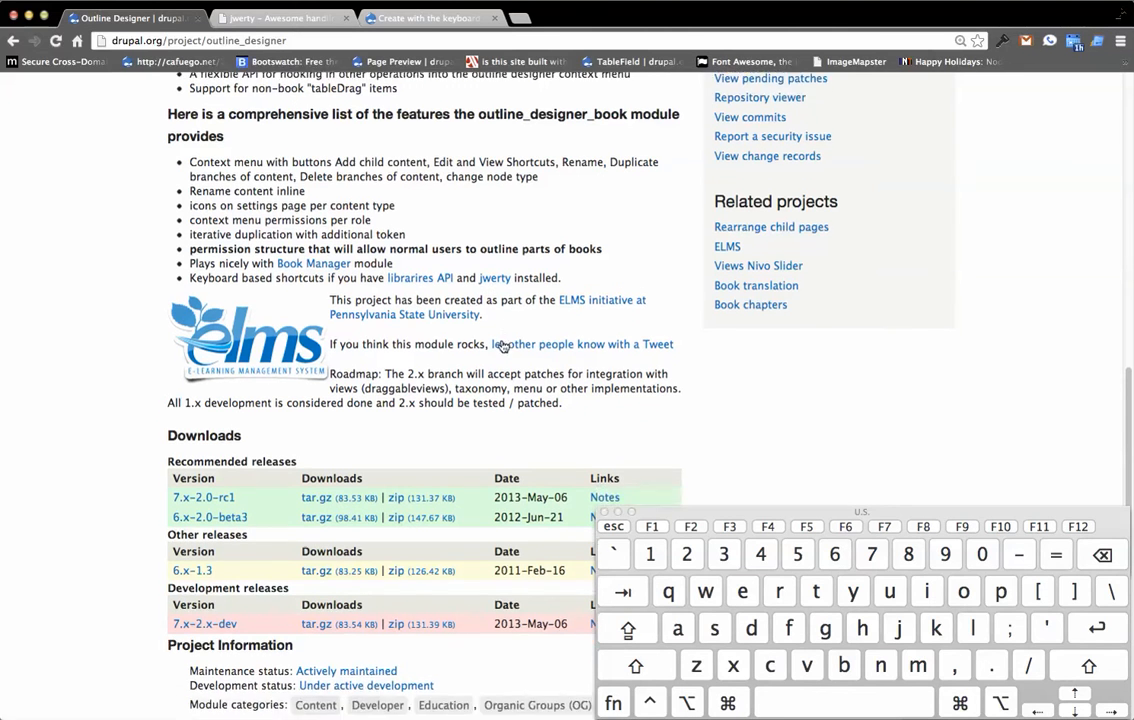
{"action": "scroll", "scroll_direction": "down", "scroll_amount": 3}
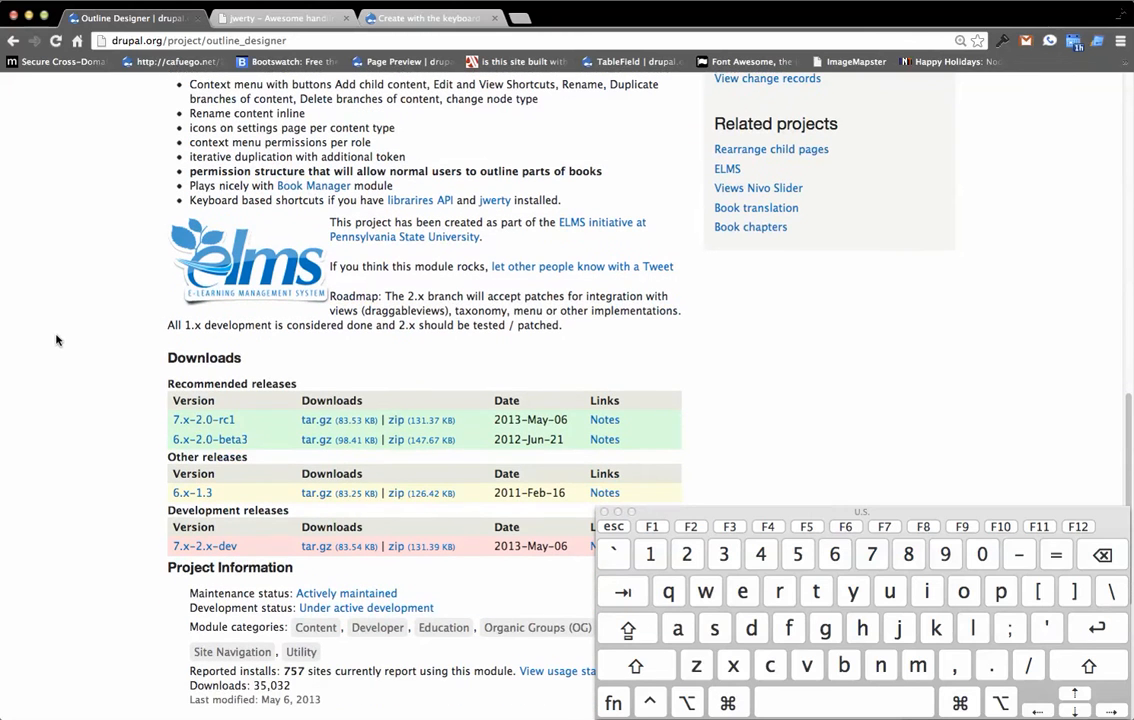
{"action": "mouse_move", "coordinate": [204, 420]}
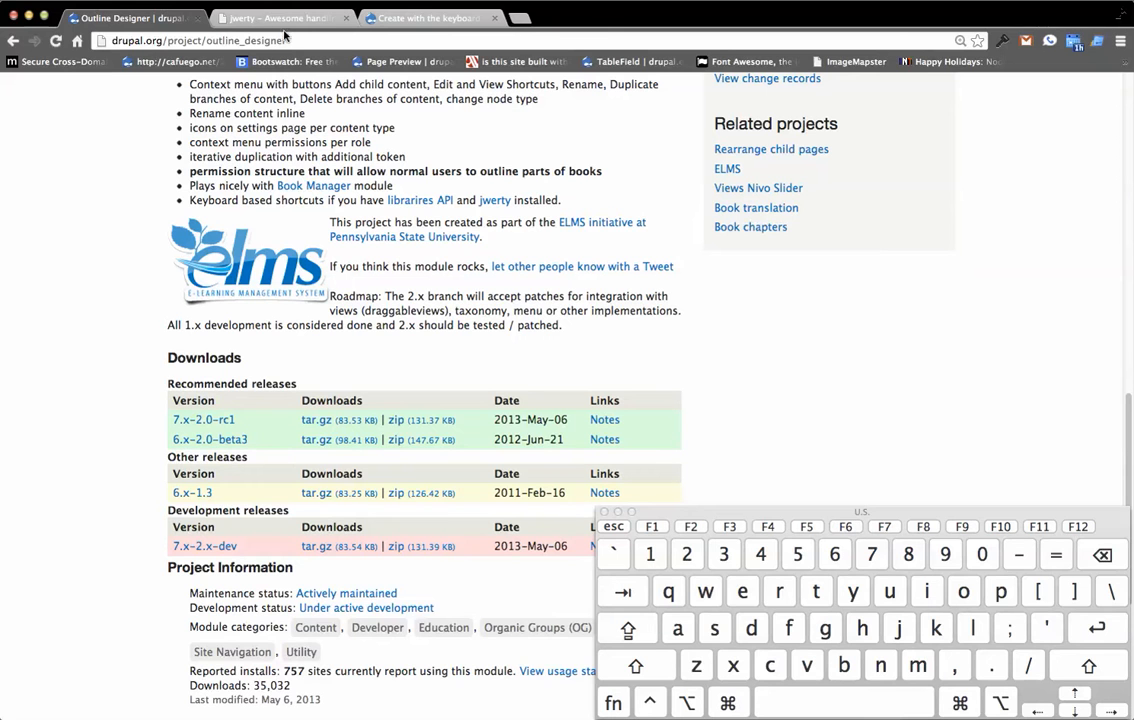
Step: Switch to the jwerty library page showing its keyboard-combo usage examples
{"action": "left_click", "coordinate": [284, 18]}
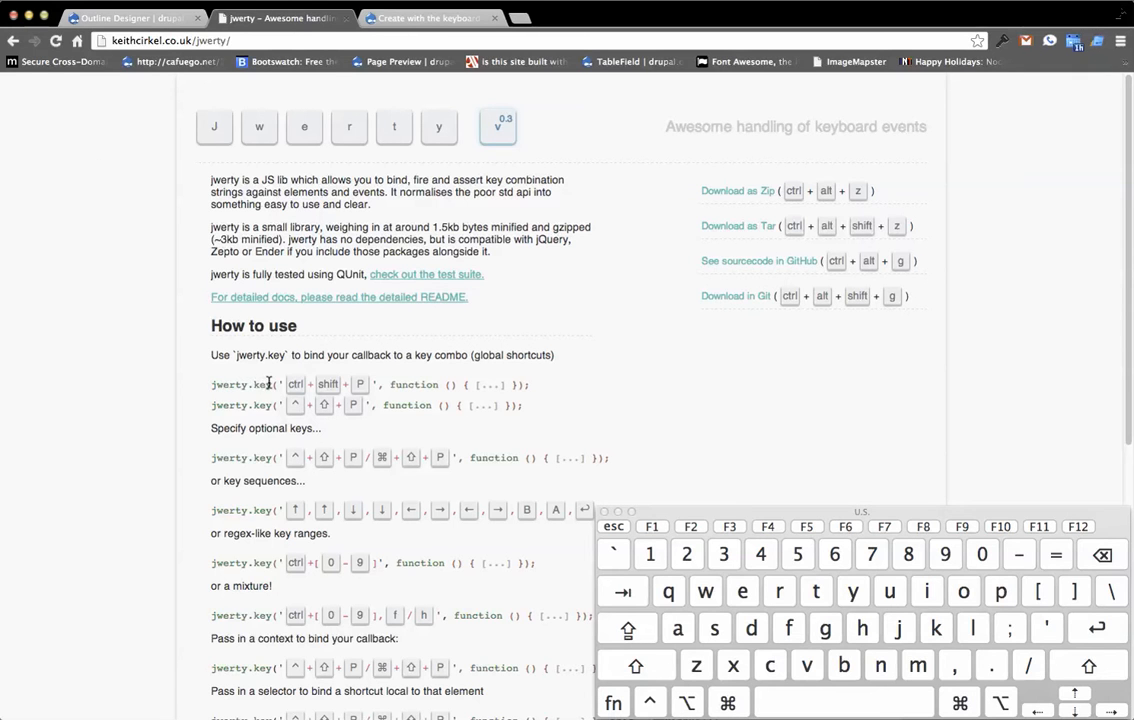
{"action": "mouse_move", "coordinate": [342, 400]}
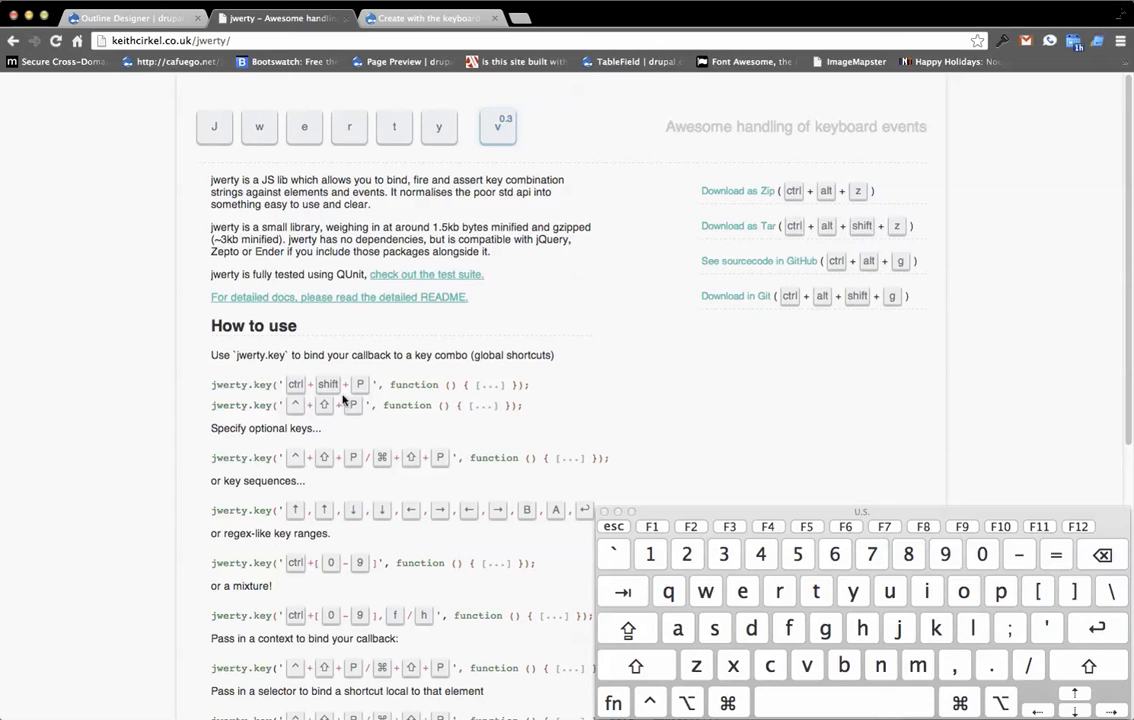
{"action": "mouse_move", "coordinate": [604, 410]}
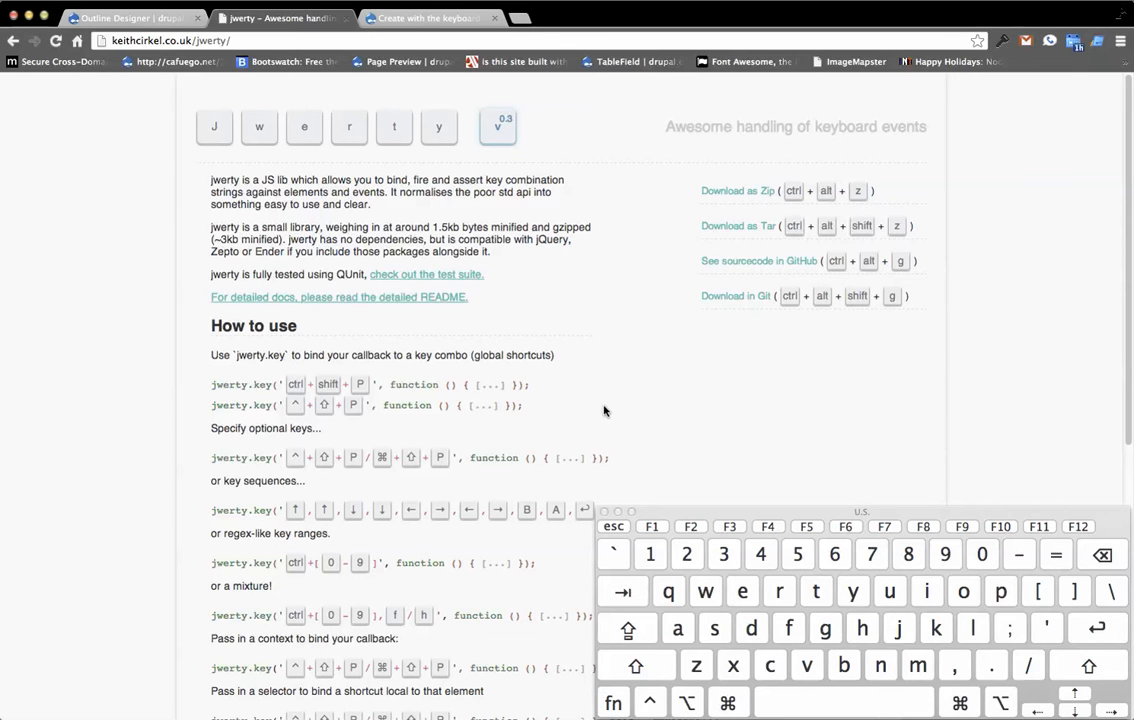
{"action": "mouse_move", "coordinate": [642, 388]}
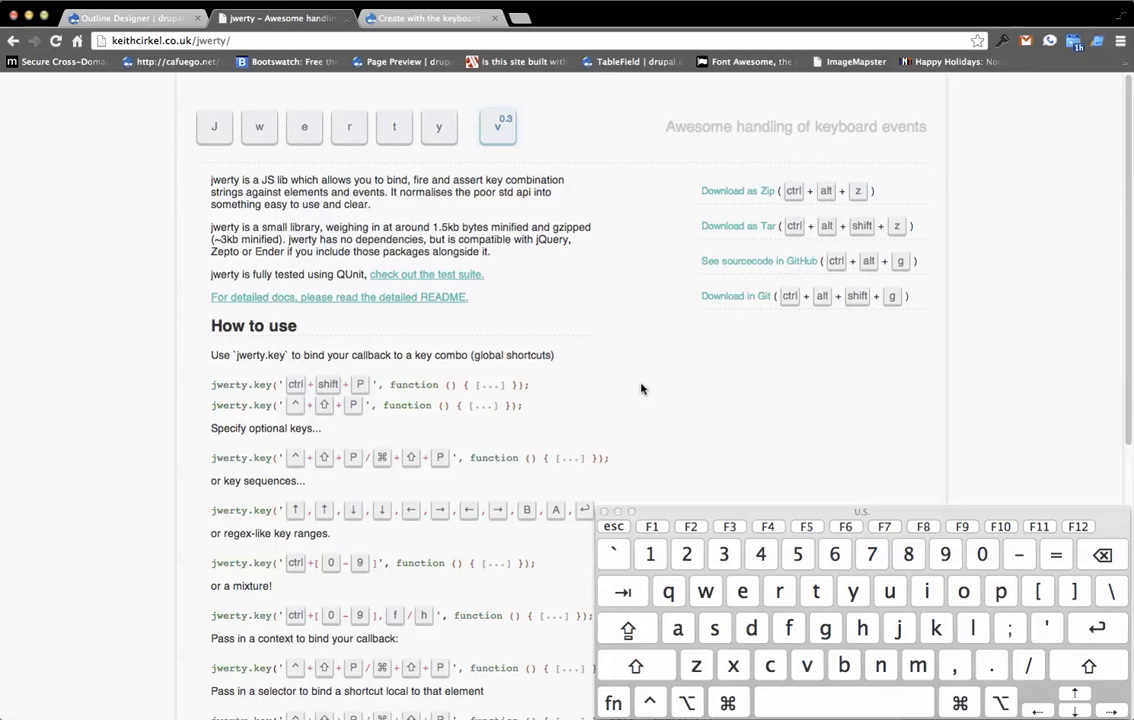
{"action": "mouse_move", "coordinate": [736, 192]}
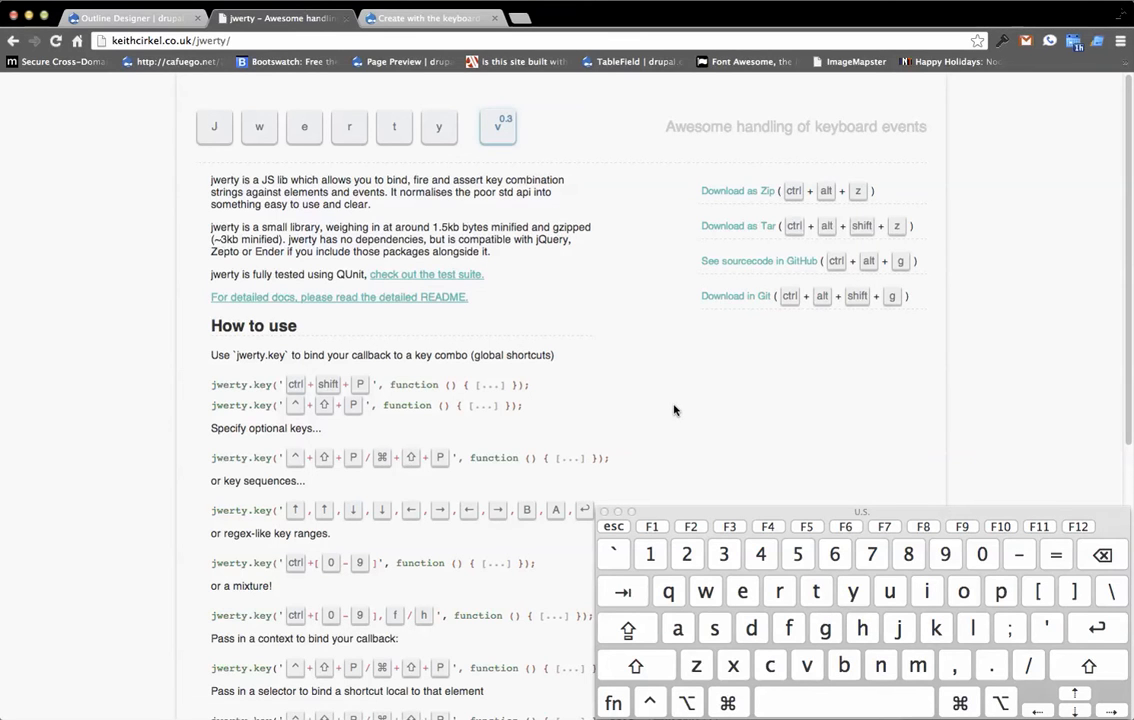
{"action": "key", "text": "alt"}
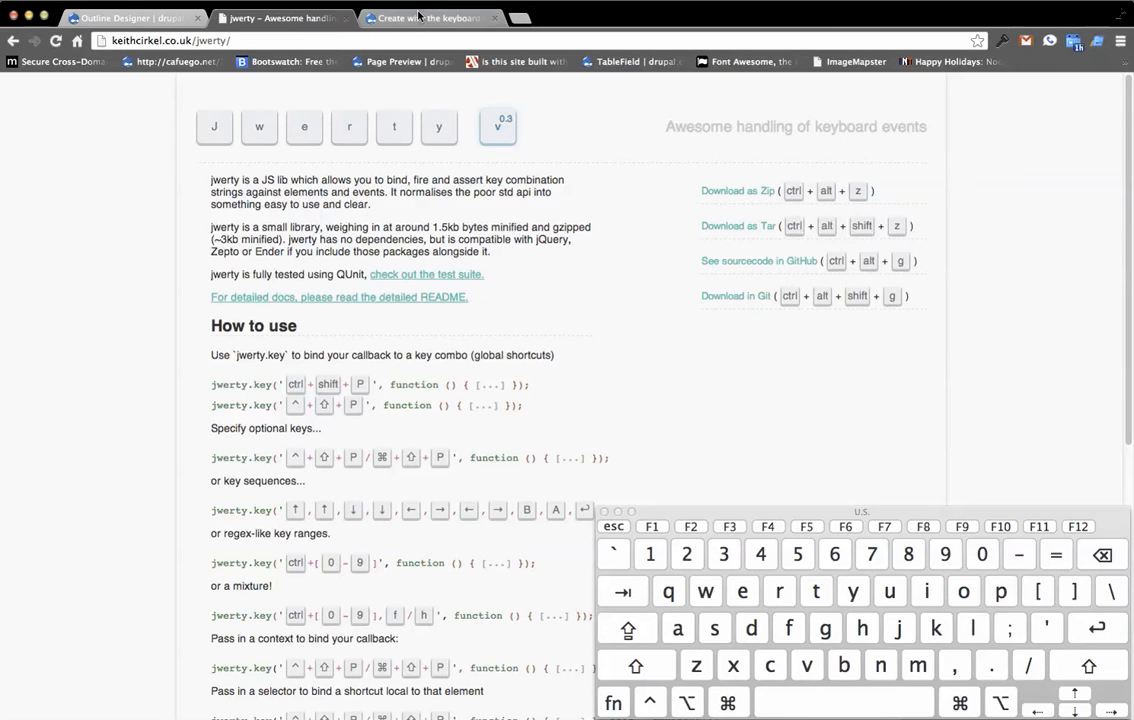
Step: Return to the Drupal site and show the Books admin list with 'Create with the keyboard'
{"action": "left_click", "coordinate": [430, 18]}
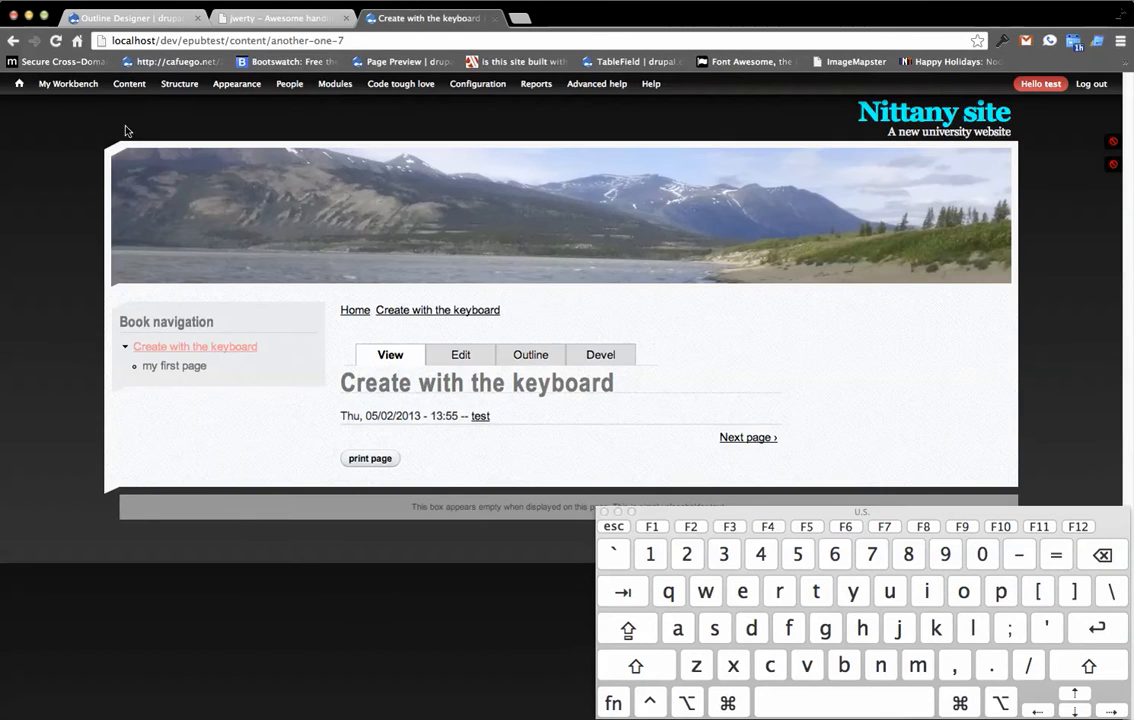
{"action": "left_click", "coordinate": [128, 84]}
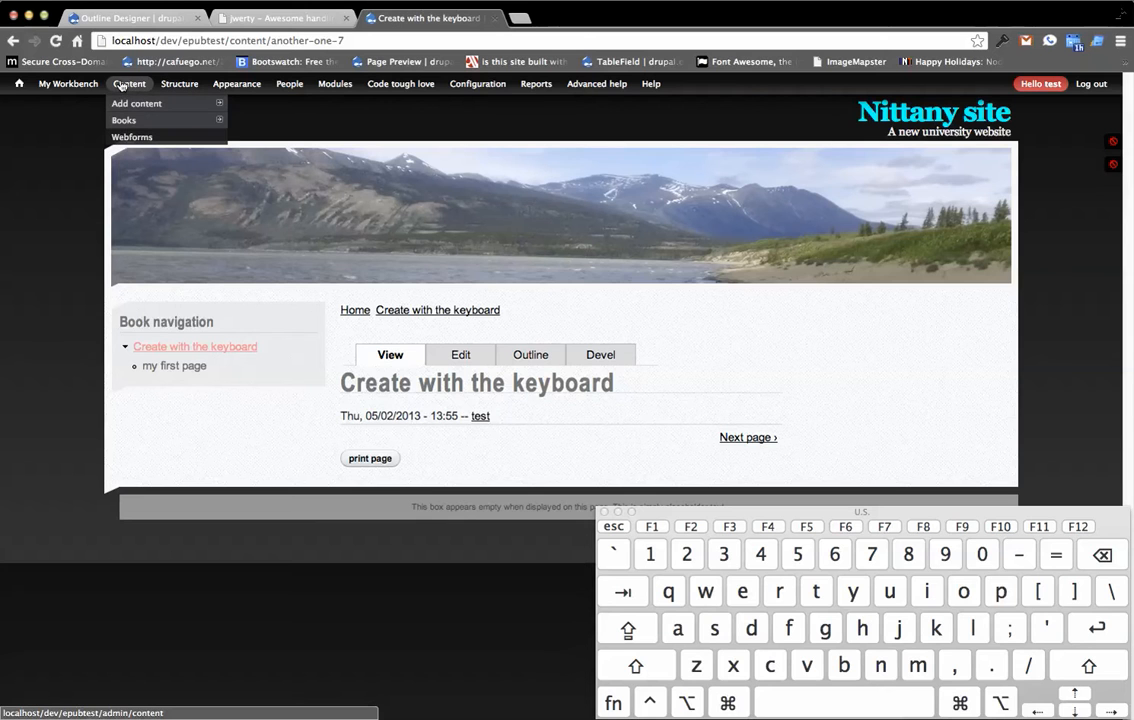
{"action": "mouse_move", "coordinate": [124, 120]}
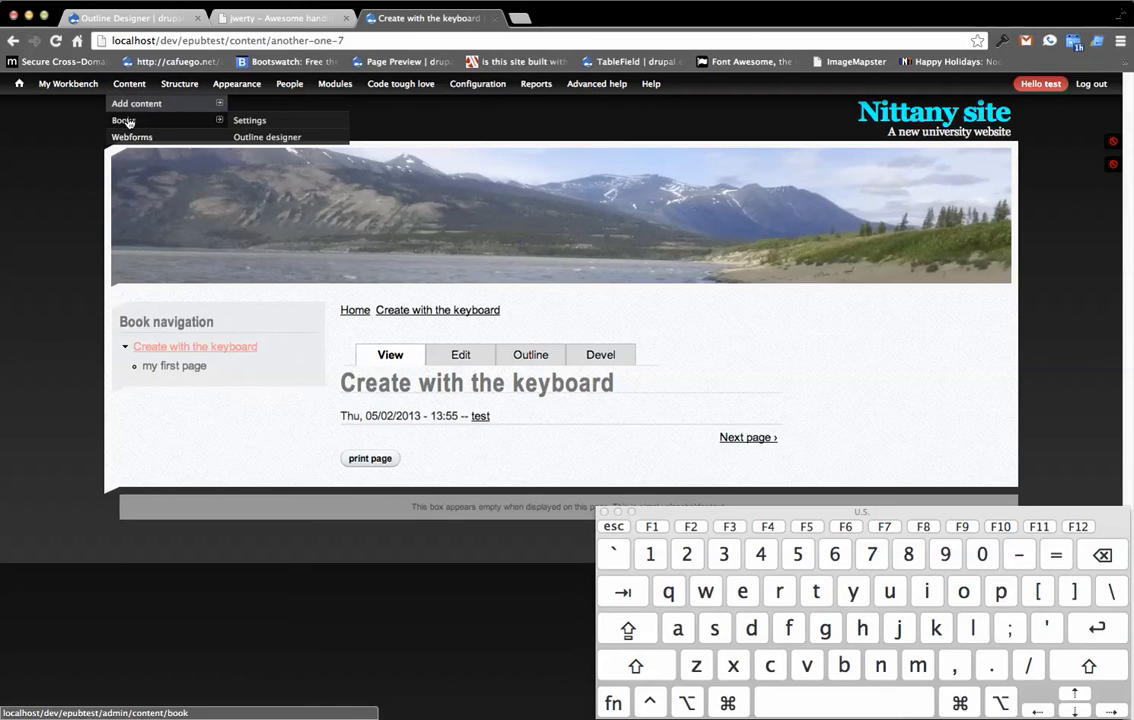
{"action": "left_click", "coordinate": [124, 120]}
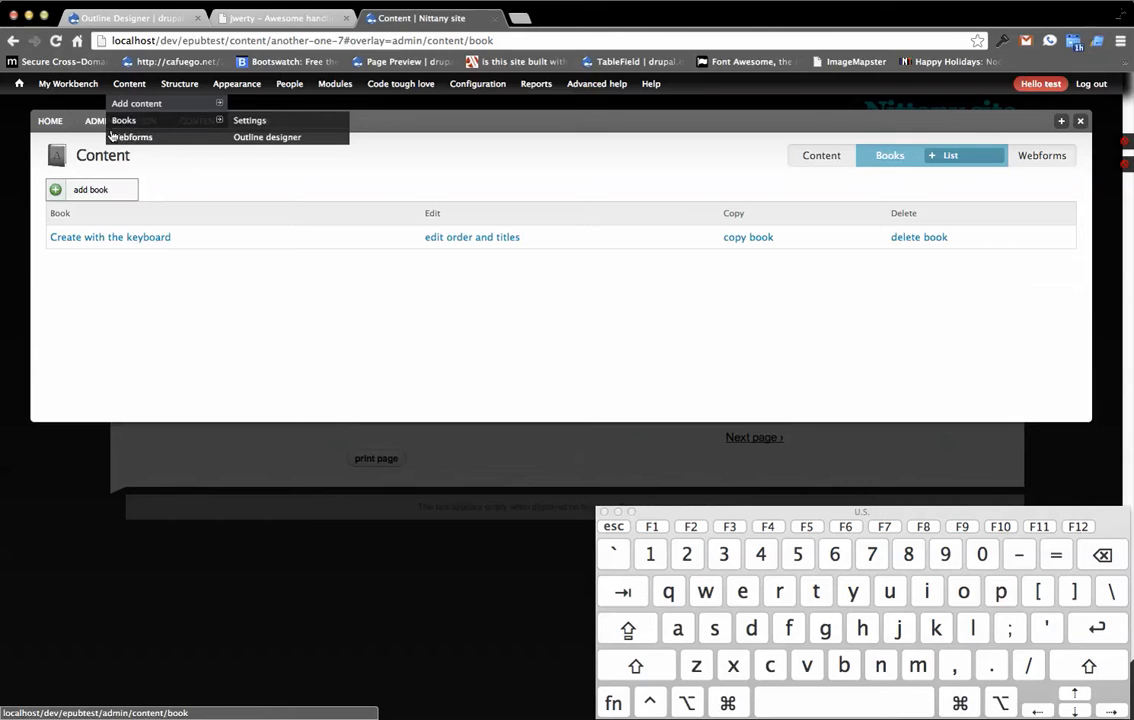
Step: Open the 'Create with the keyboard' book outline in Outline Designer for editing
{"action": "left_click", "coordinate": [110, 236]}
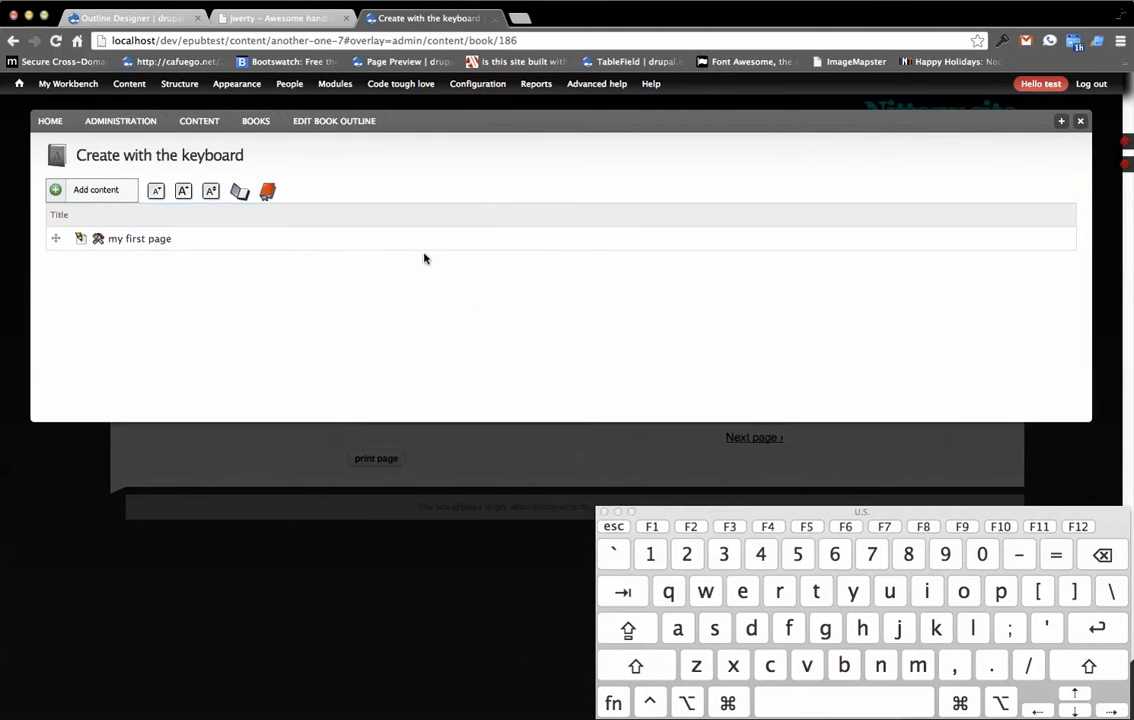
{"action": "mouse_move", "coordinate": [266, 276]}
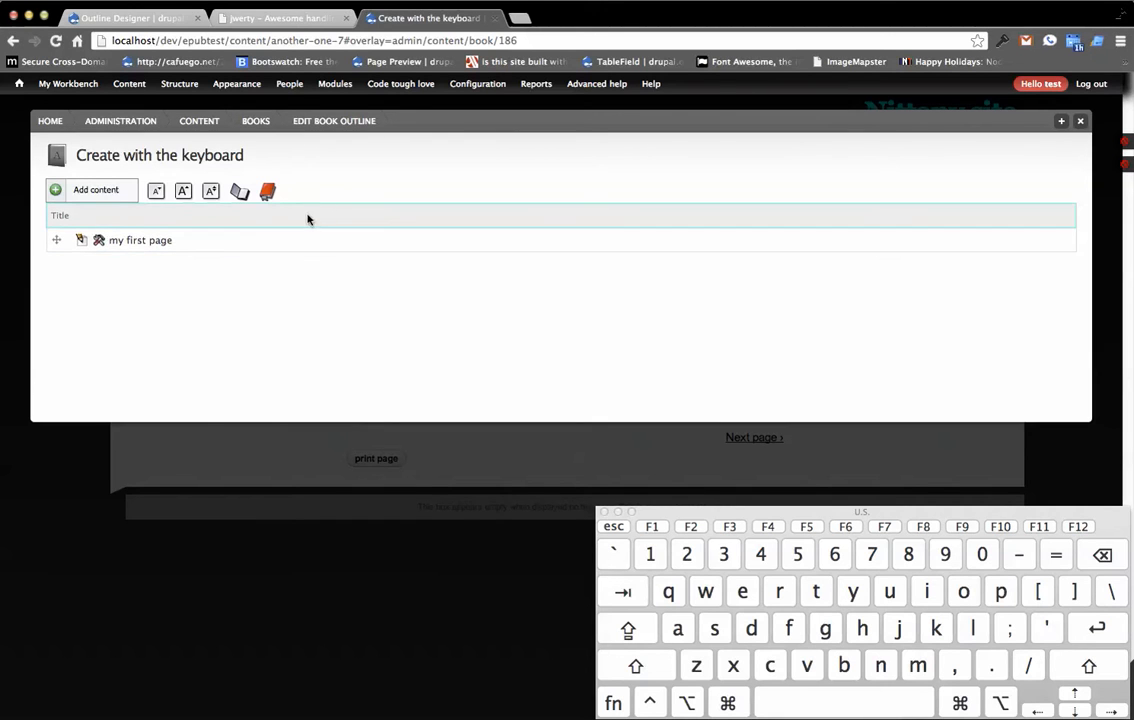
{"action": "mouse_move", "coordinate": [328, 248]}
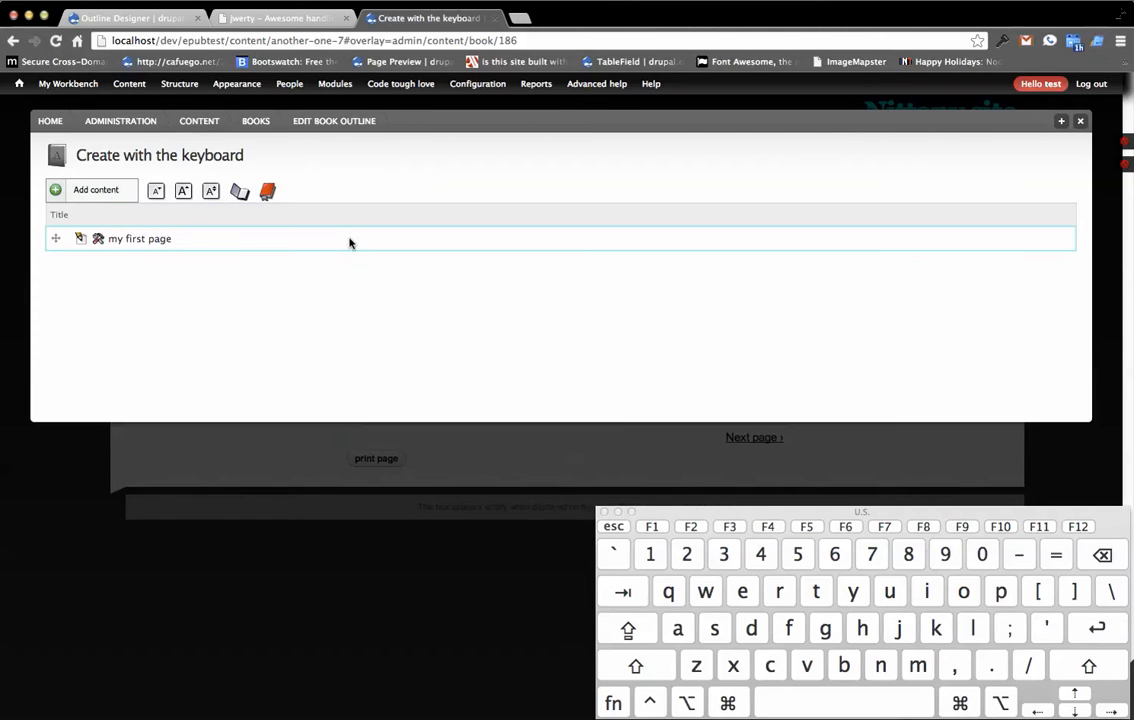
{"action": "mouse_move", "coordinate": [356, 250]}
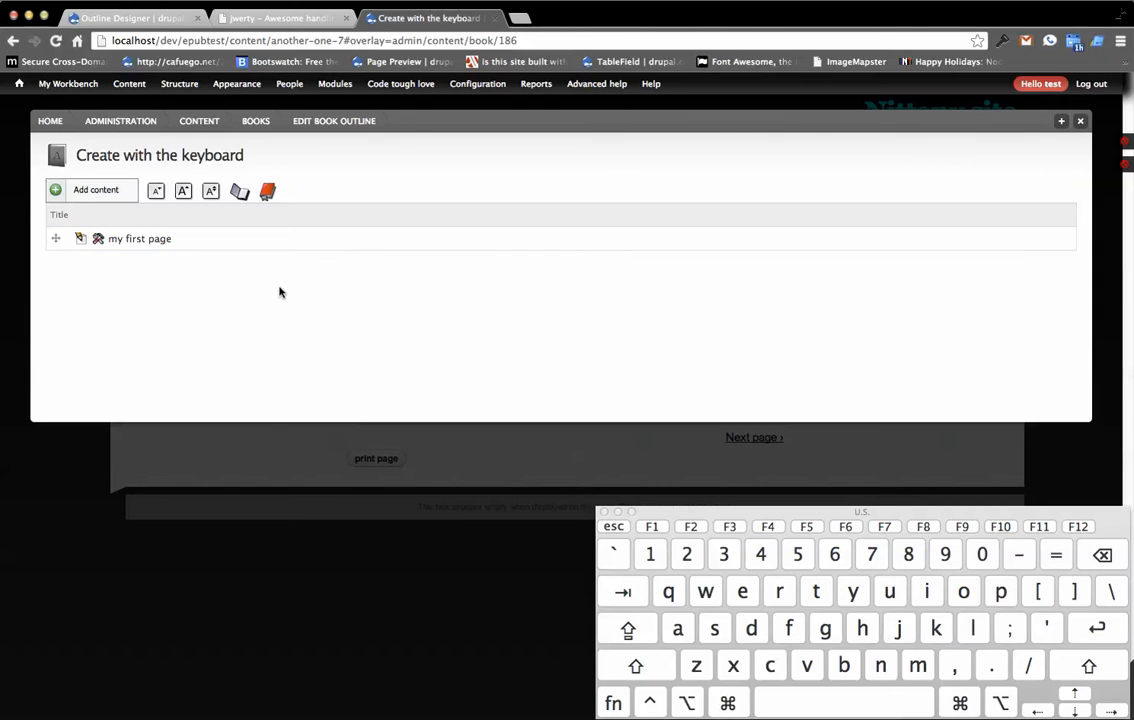
{"action": "mouse_move", "coordinate": [96, 276]}
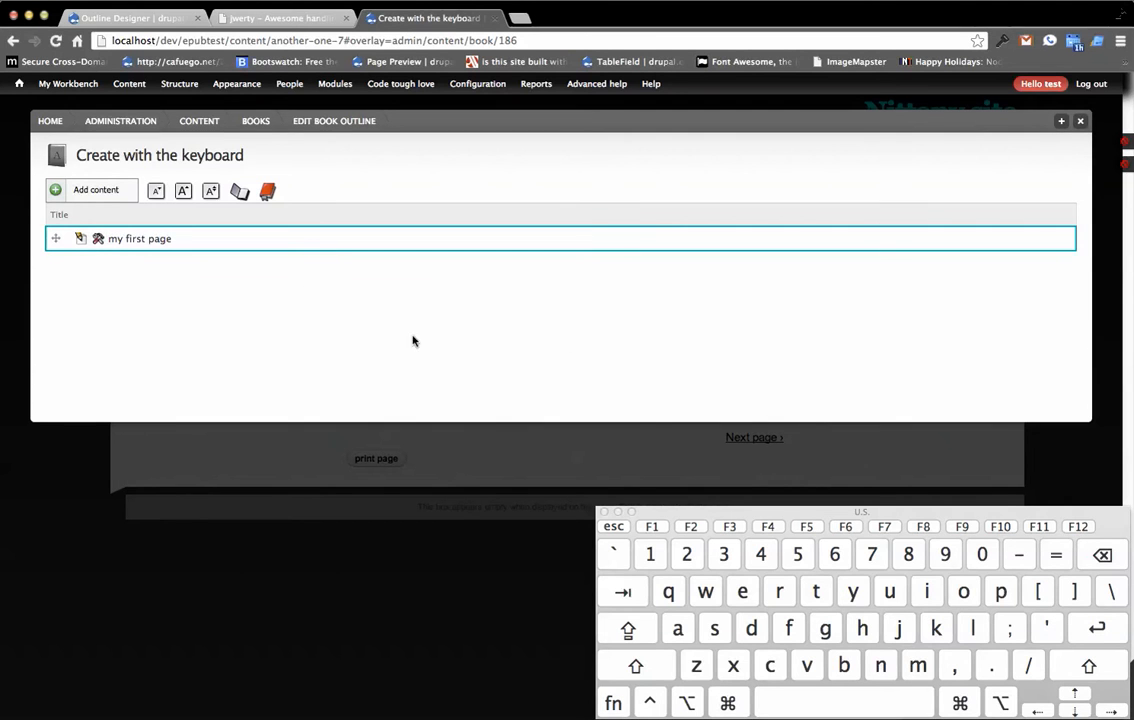
{"action": "mouse_move", "coordinate": [430, 380]}
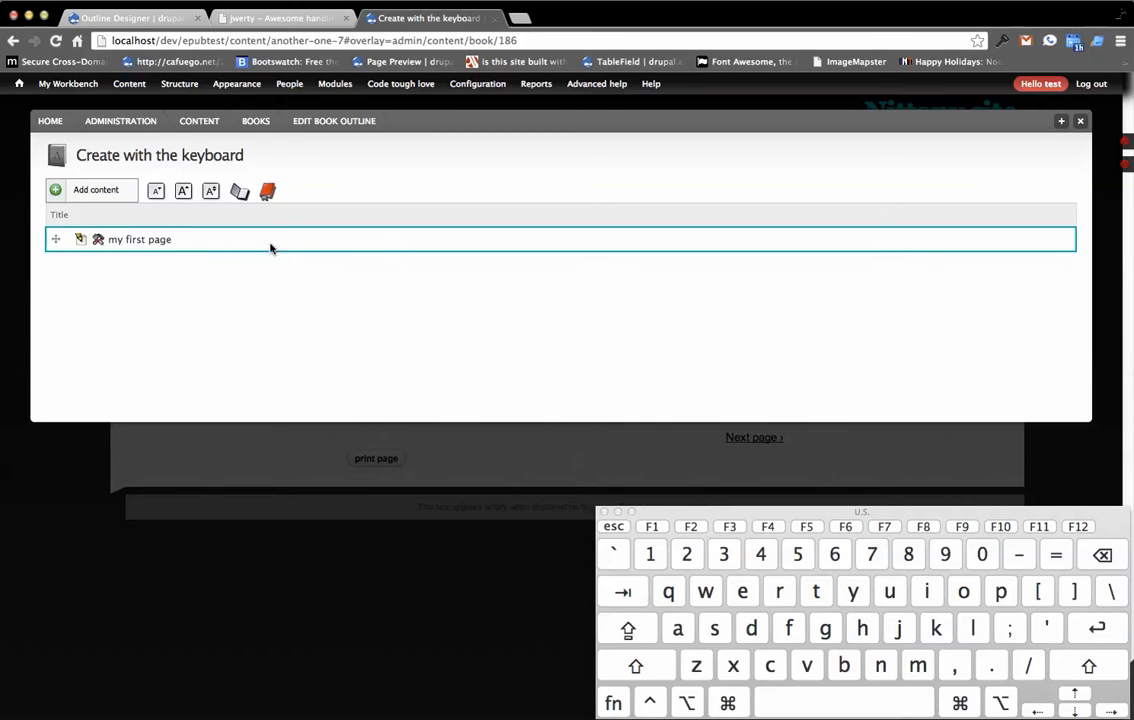
{"action": "mouse_move", "coordinate": [344, 288]}
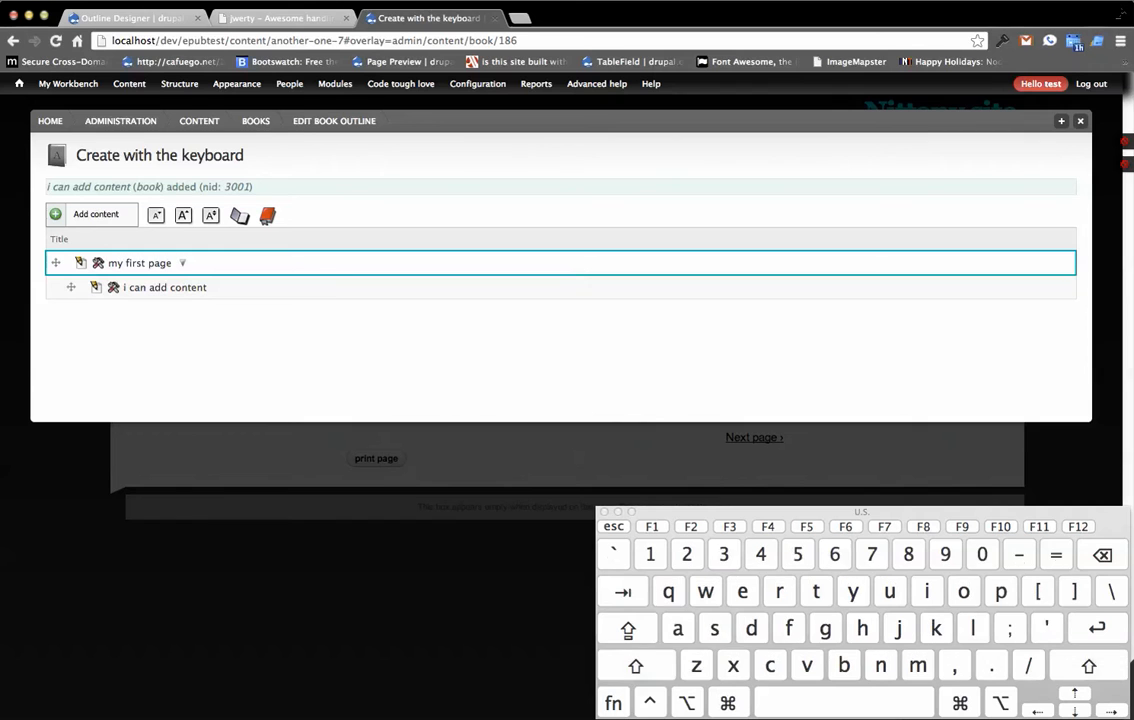
Step: Add book pages 'a new item', 'again from here' and 'same is active' to the outline
{"action": "type", "text": "a"}
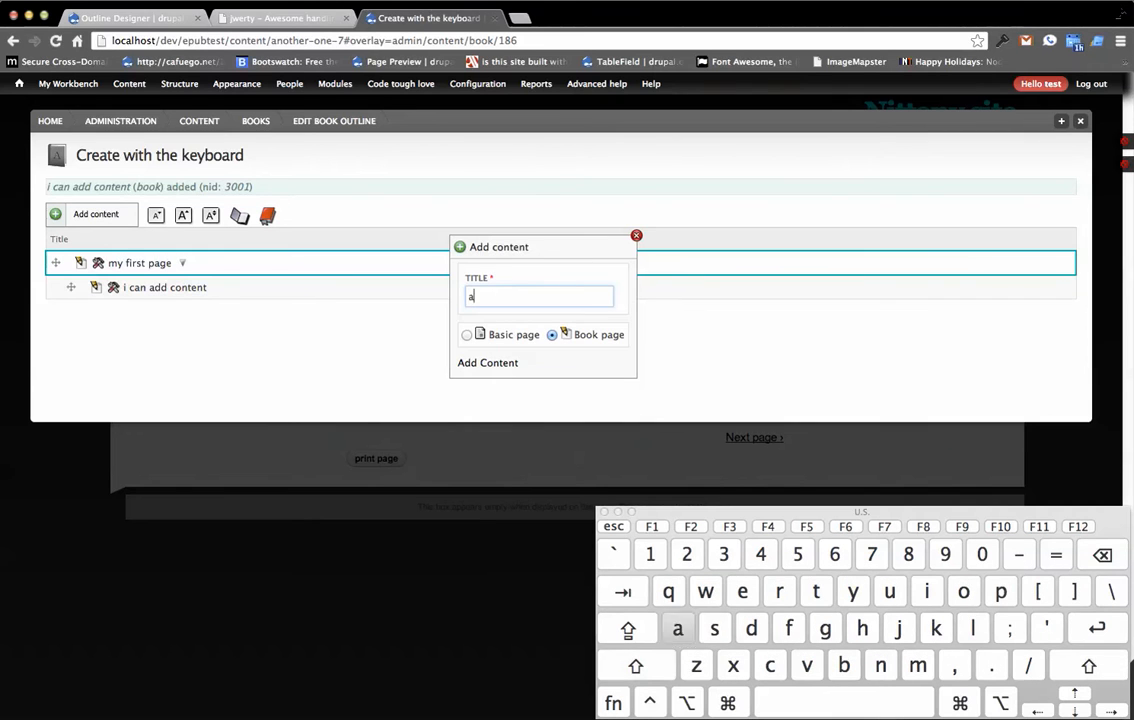
{"action": "left_click", "coordinate": [488, 362]}
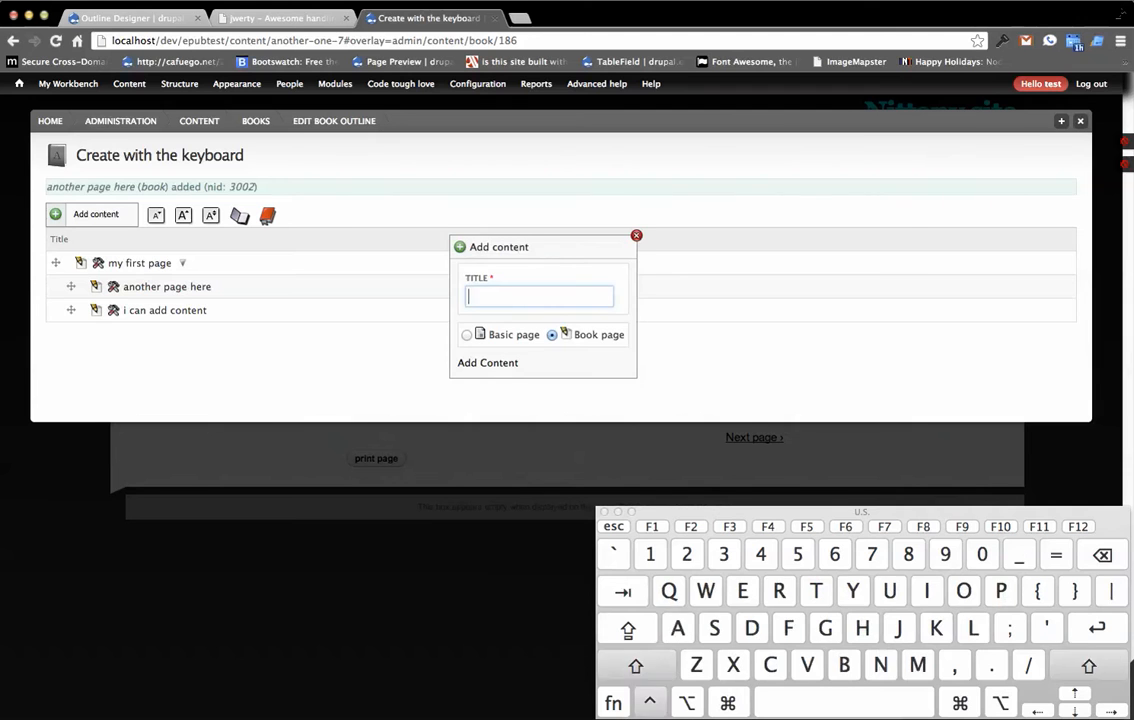
{"action": "type", "text": "again from"}
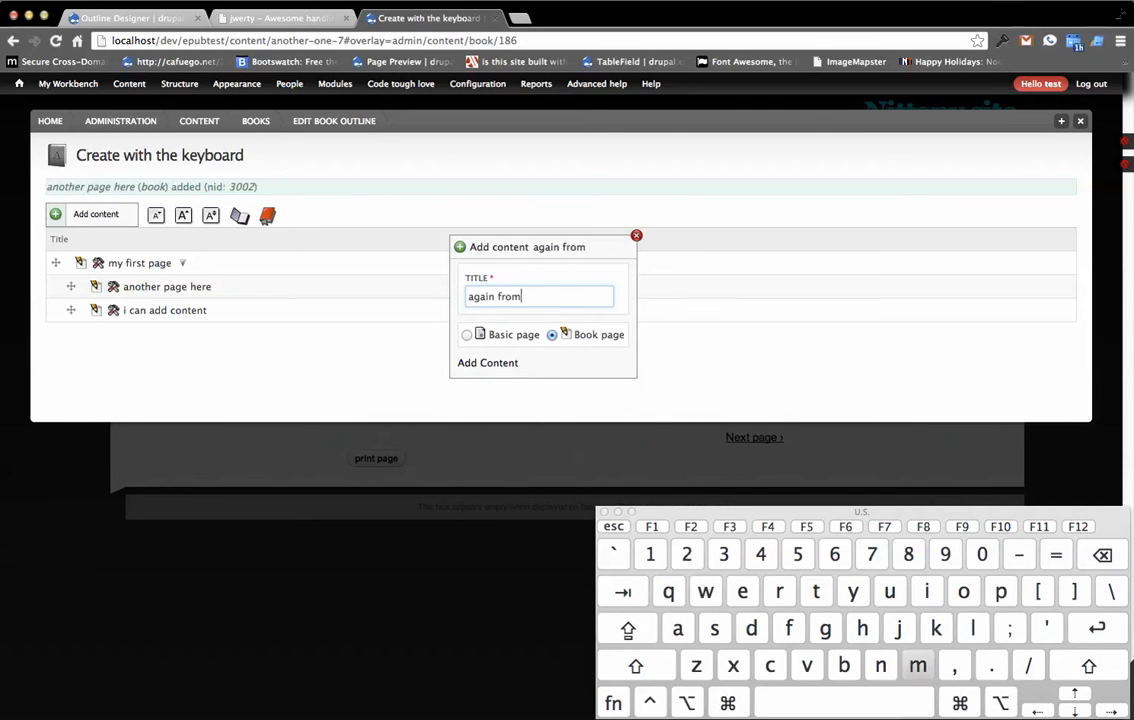
{"action": "left_click", "coordinate": [488, 362]}
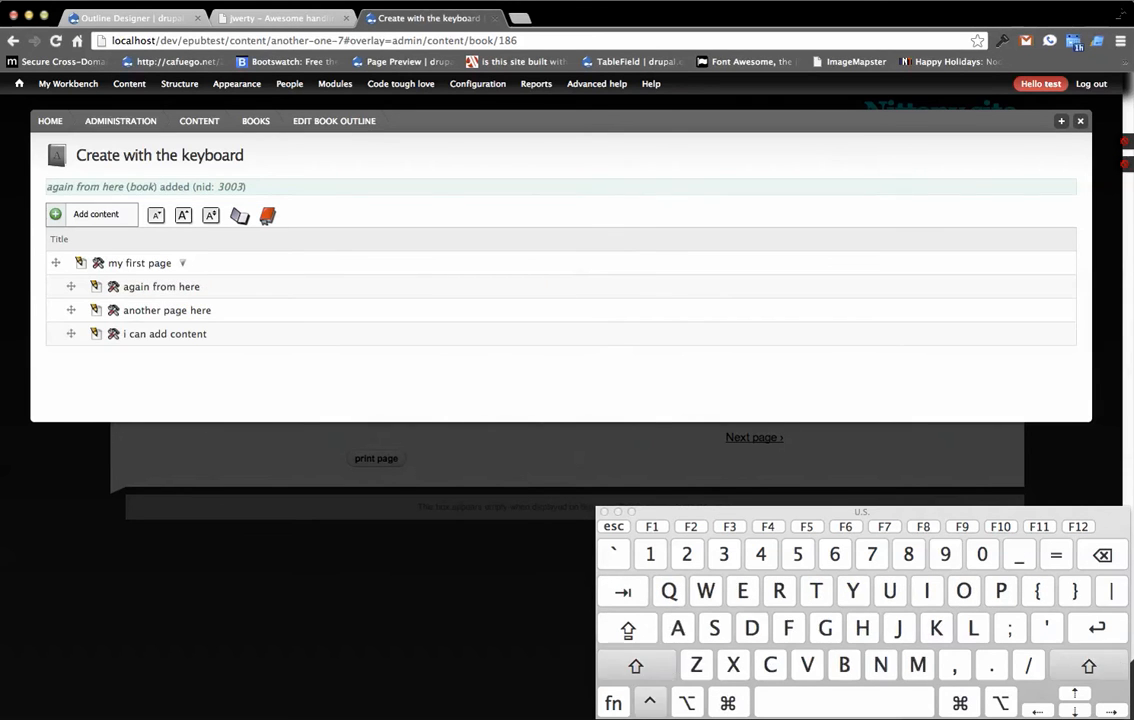
{"action": "type", "text": "same is active"}
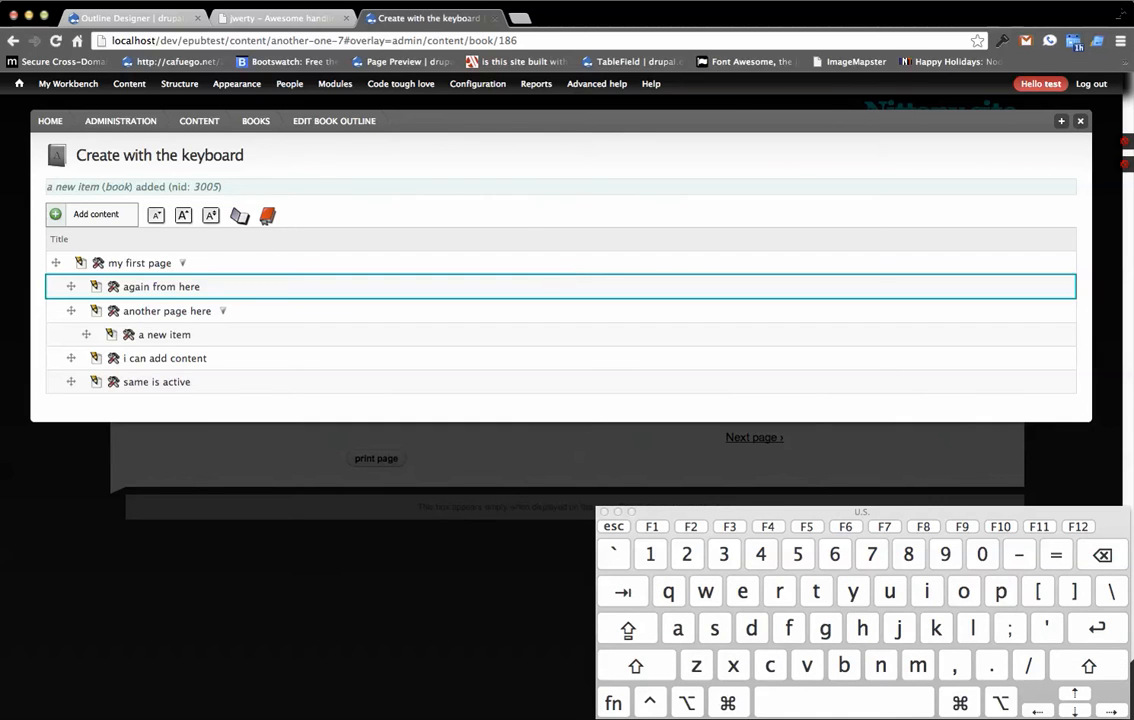
Step: Rename 'again from here' to 'to rename the item' and 'i can add content' to 'again'
{"action": "left_click", "coordinate": [160, 288]}
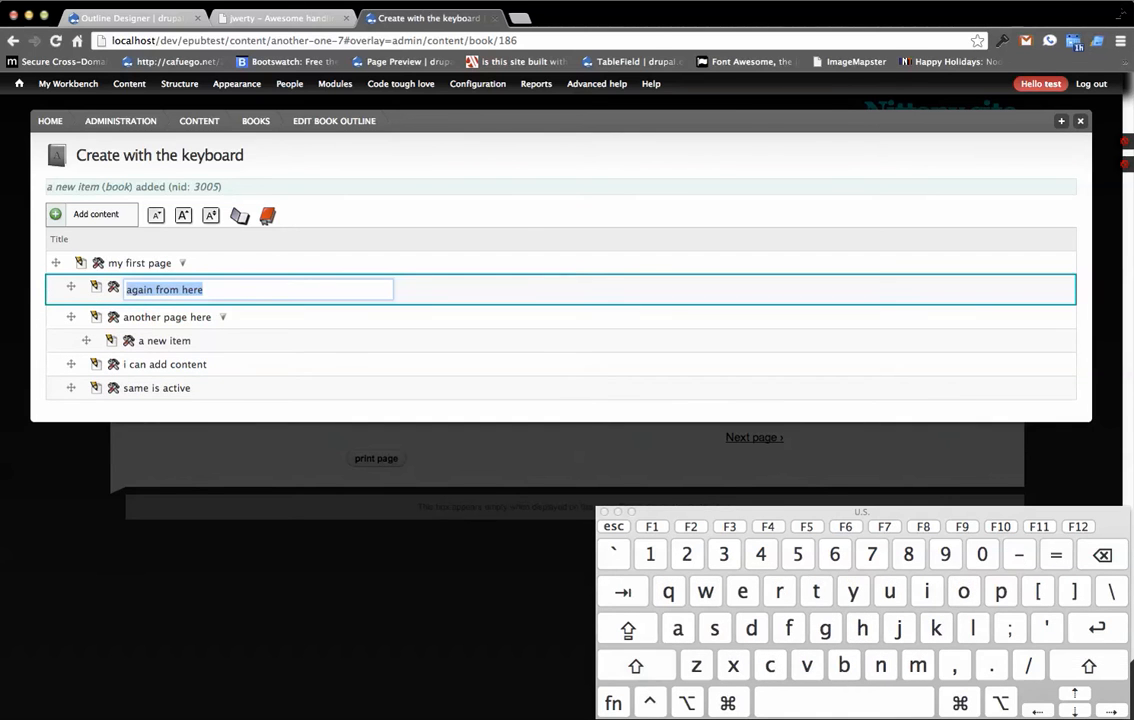
{"action": "type", "text": "to rename the item"}
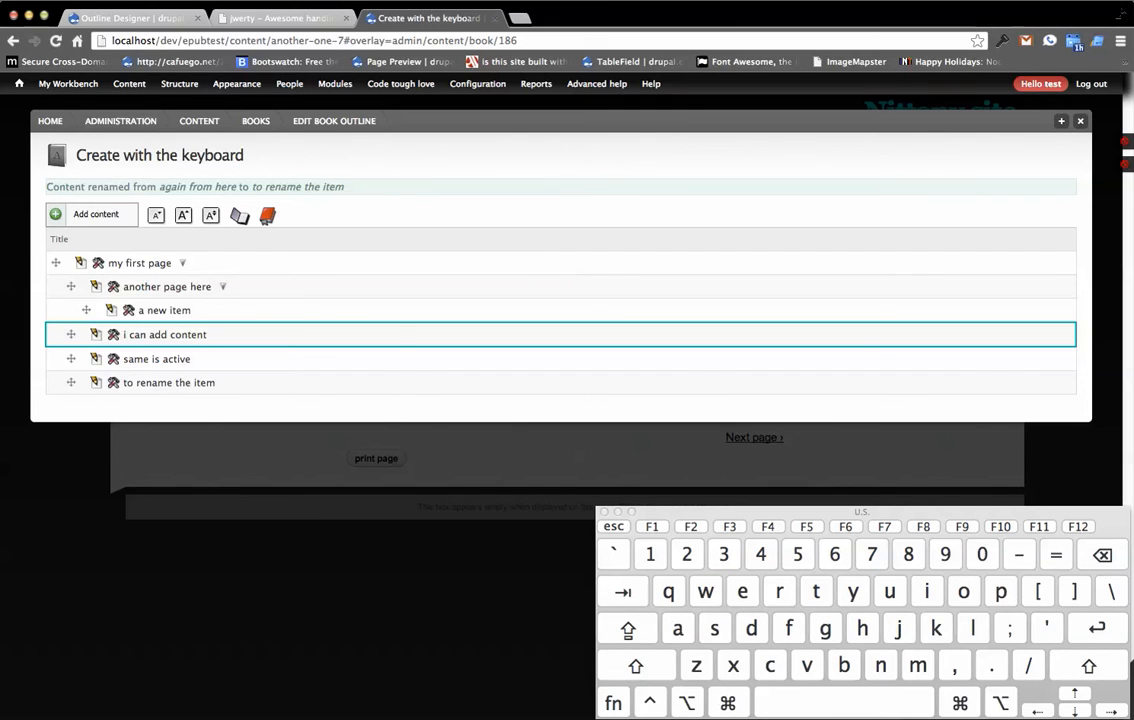
{"action": "type", "text": "again"}
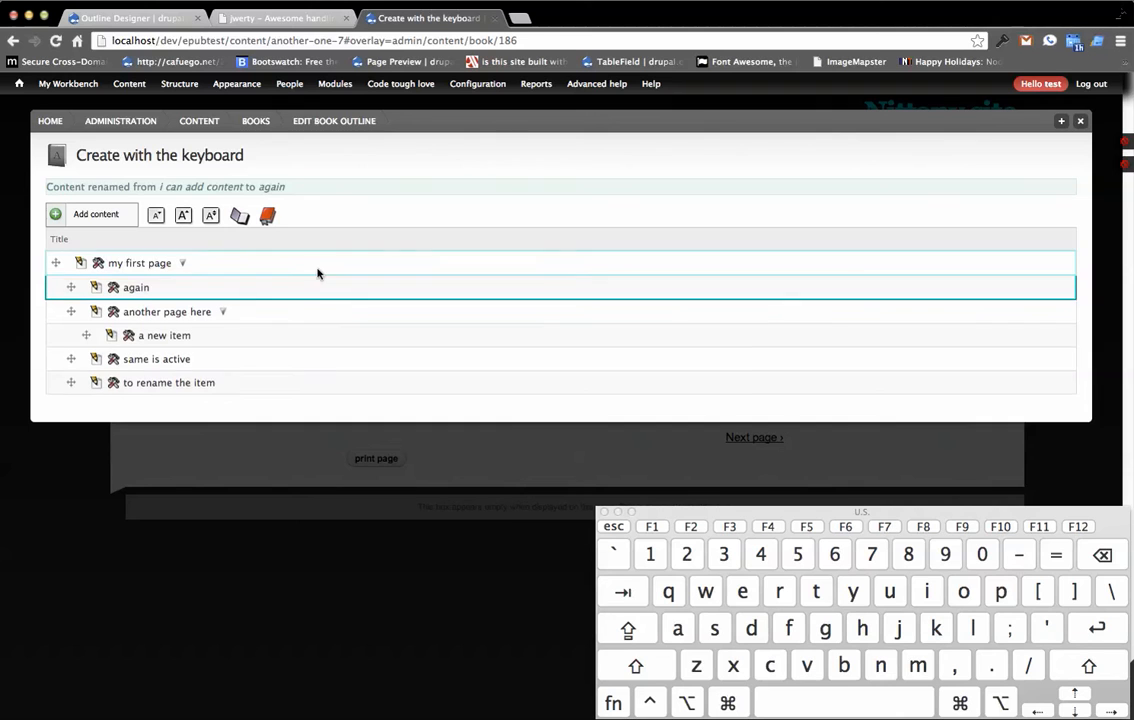
{"action": "mouse_move", "coordinate": [496, 302]}
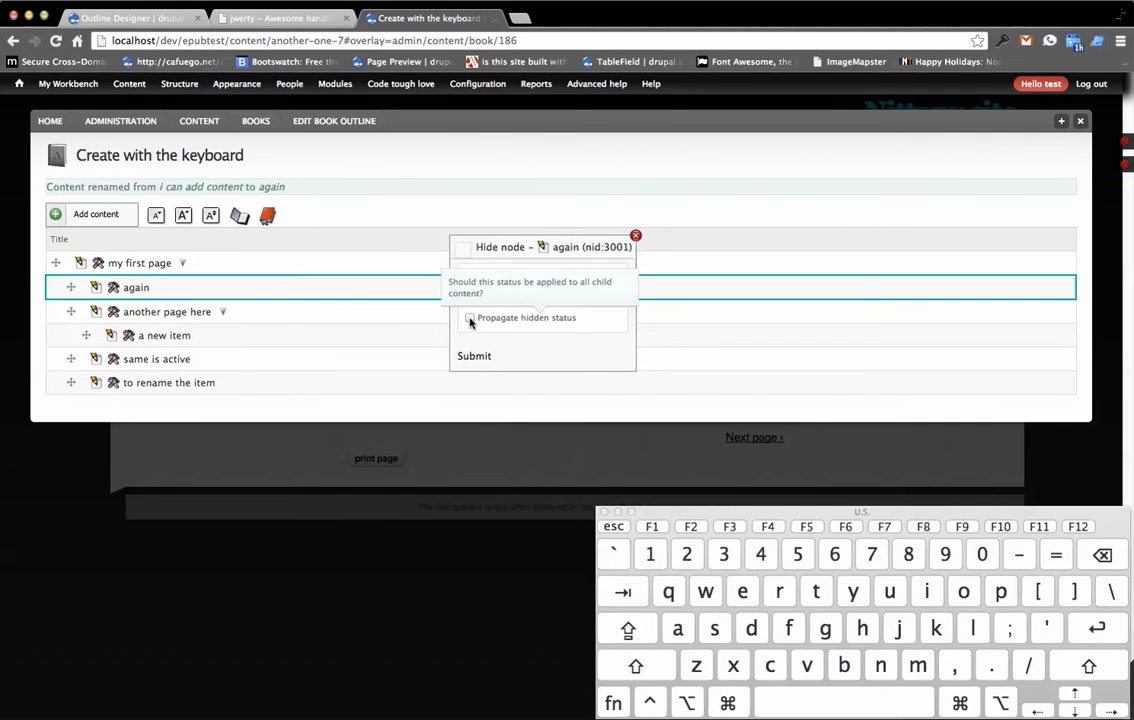
Step: Confirm hiding the 'again' page in the book outline
{"action": "left_click", "coordinate": [472, 356]}
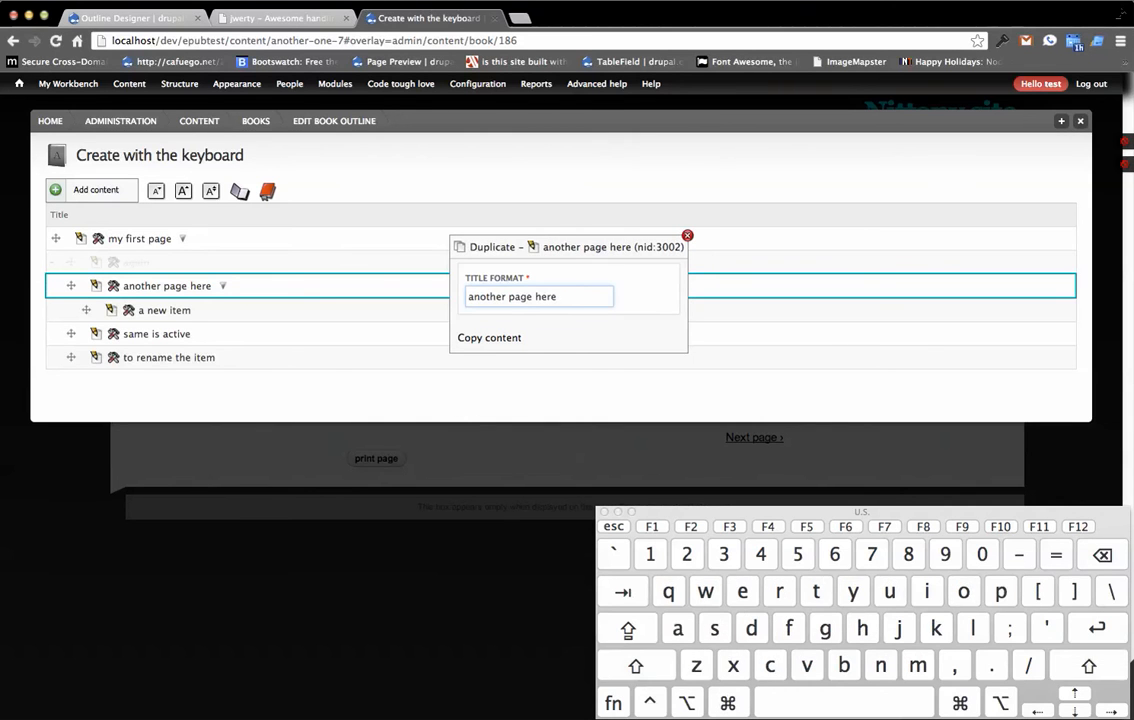
Step: Copy 'another page here' as 'here's a dup' with its child, then select 'my first page'
{"action": "type", "text": "here's"}
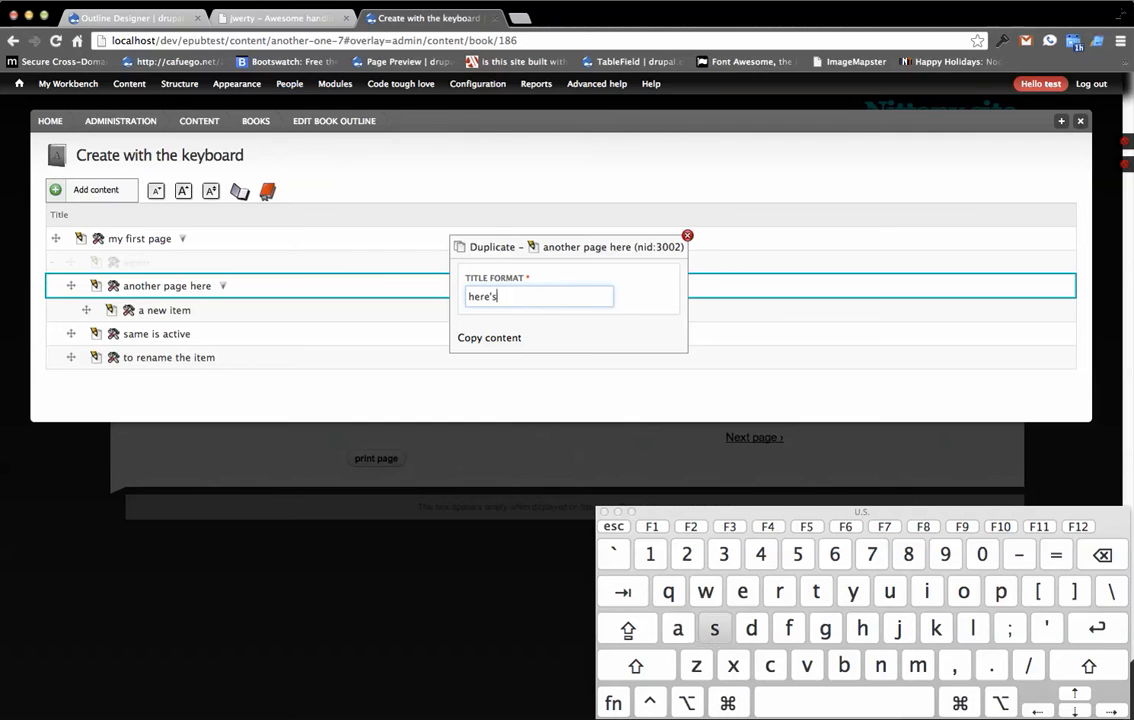
{"action": "left_click", "coordinate": [488, 336]}
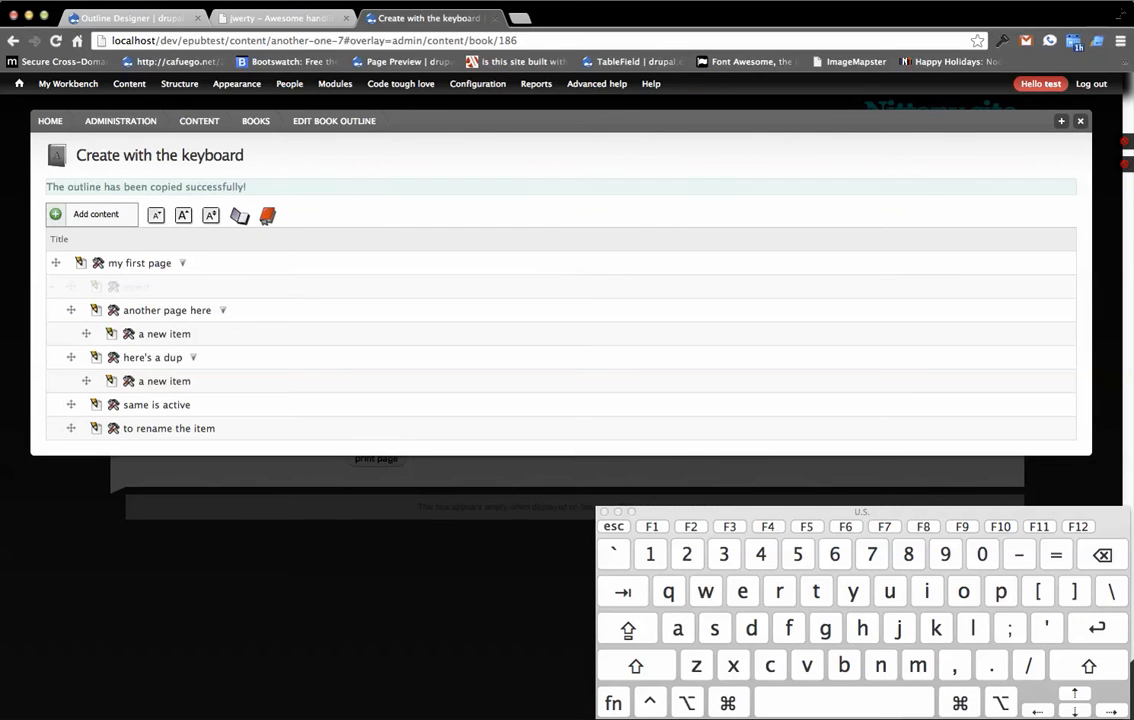
{"action": "left_click", "coordinate": [636, 666]}
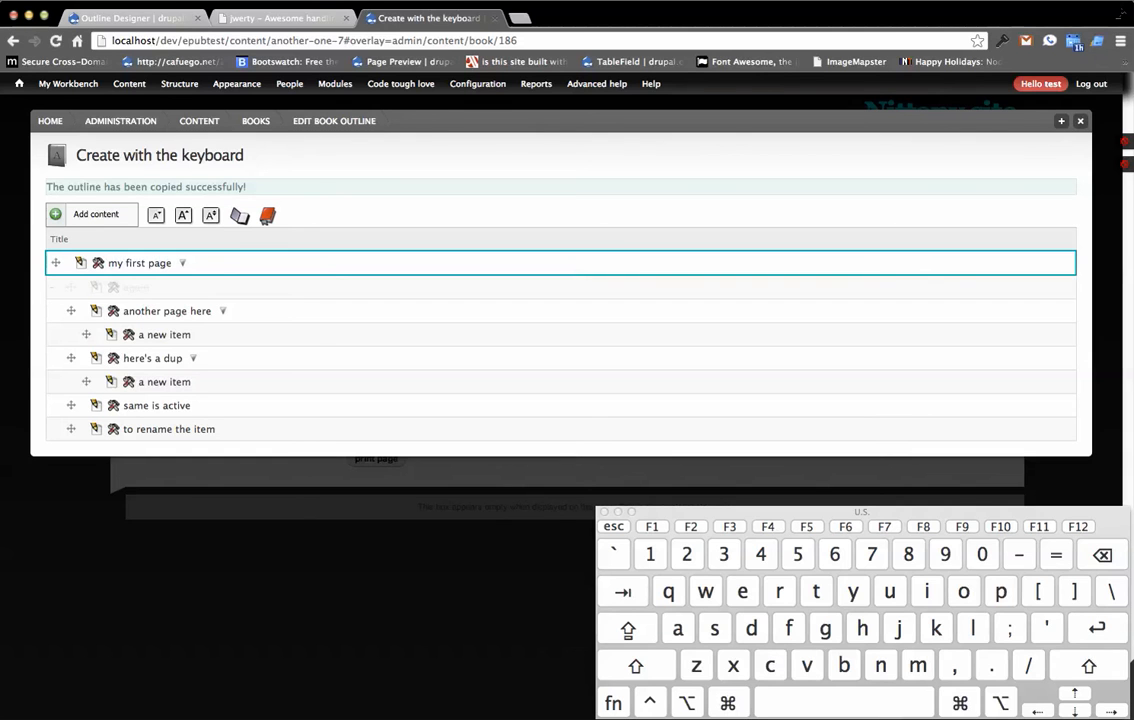
Step: Retitle 'my first page' as Week 1 and 'again' as 'introduction'
{"action": "double_click", "coordinate": [140, 262]}
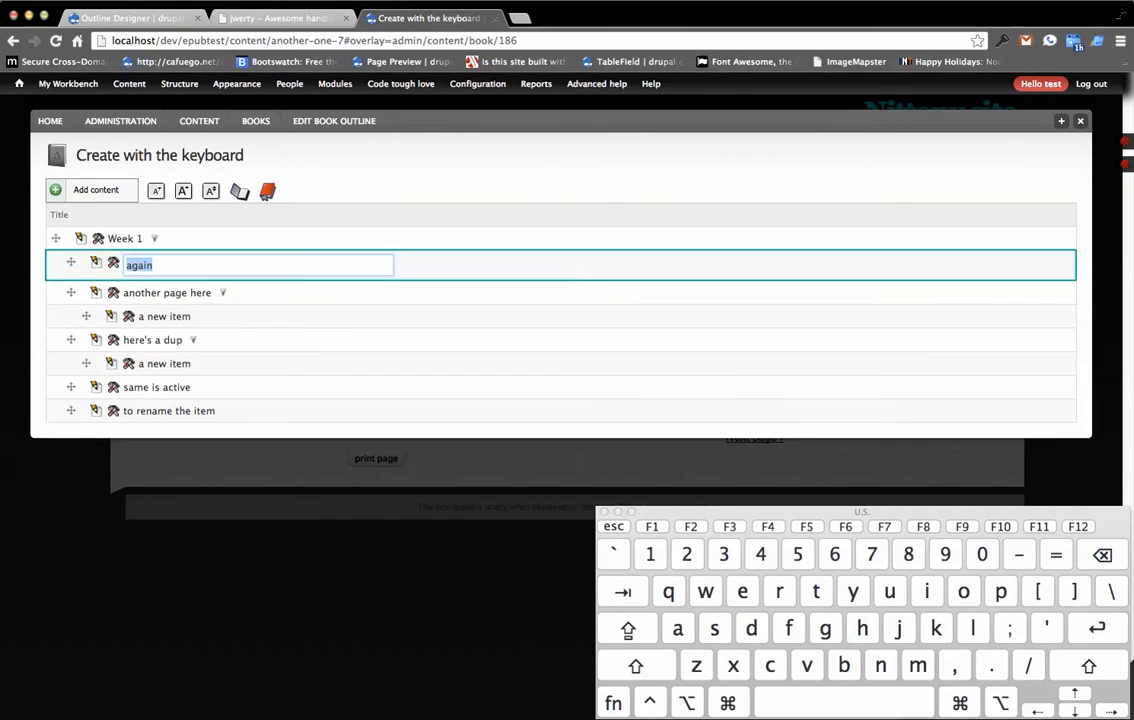
{"action": "key", "text": "Return"}
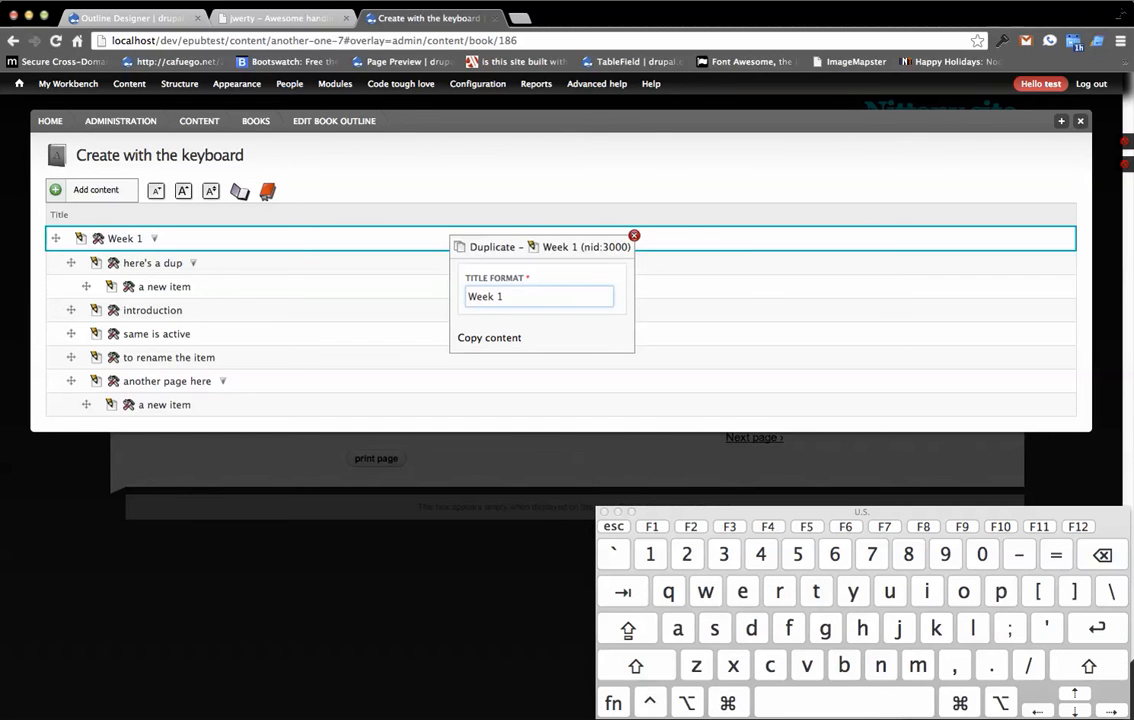
Step: Copy the Week 1 branch with its lesson pages to create a Week 2 section
{"action": "left_click", "coordinate": [488, 336]}
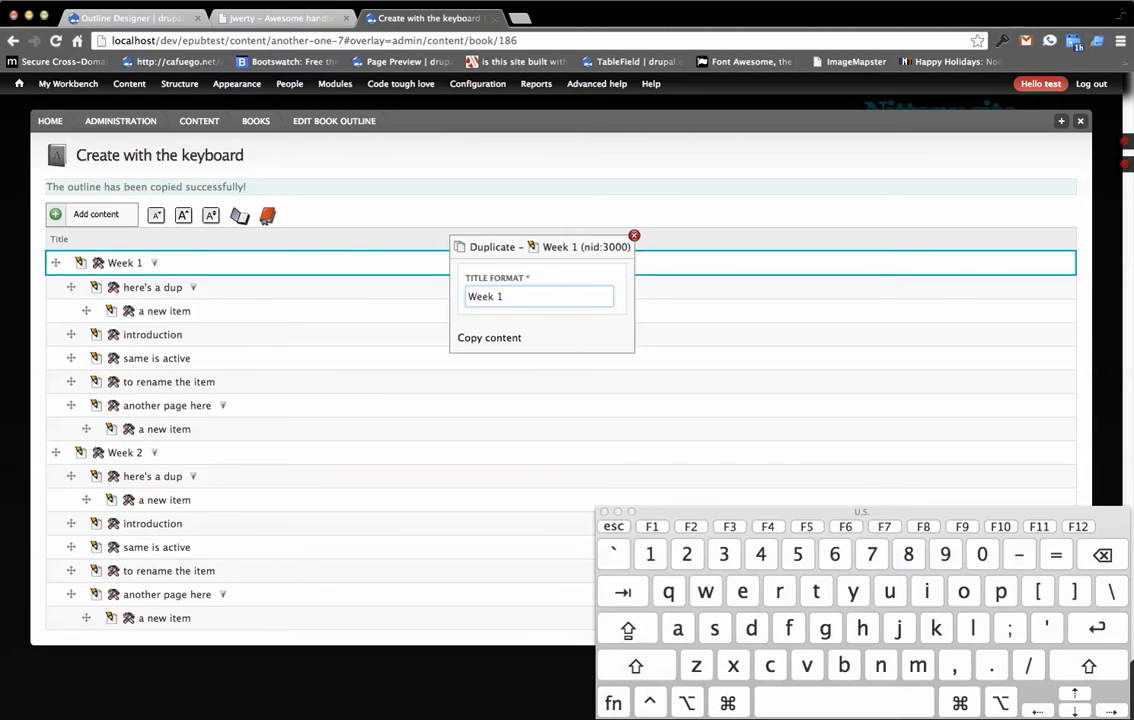
{"action": "left_click", "coordinate": [488, 336]}
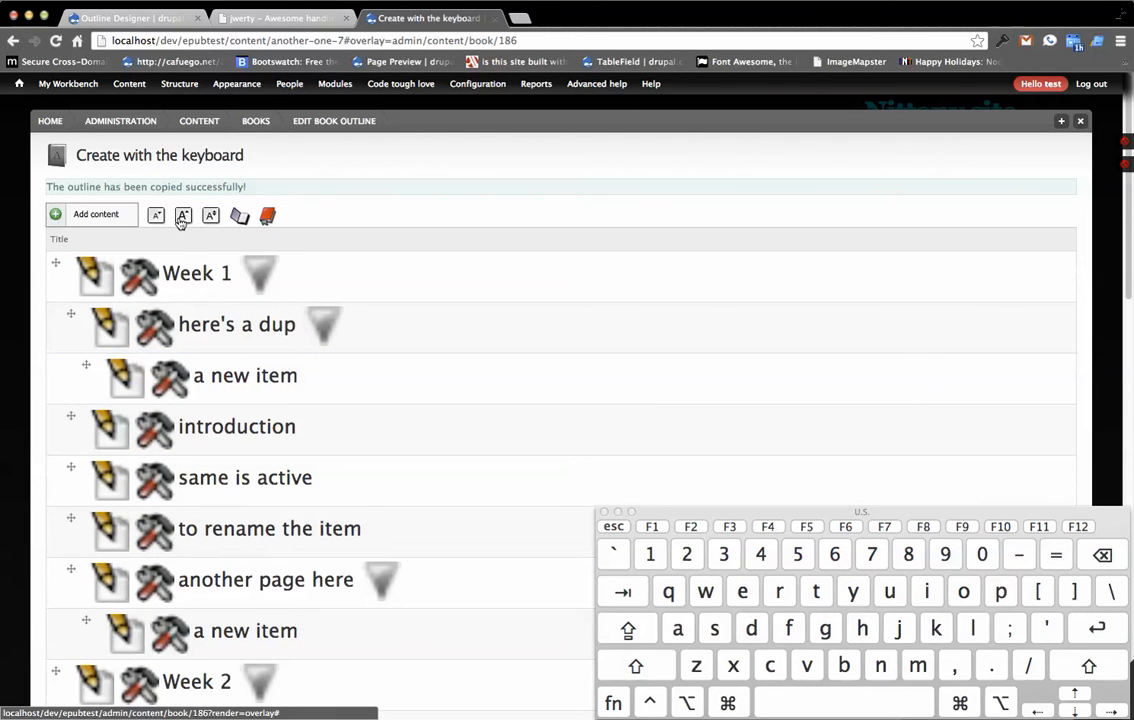
{"action": "mouse_move", "coordinate": [184, 216]}
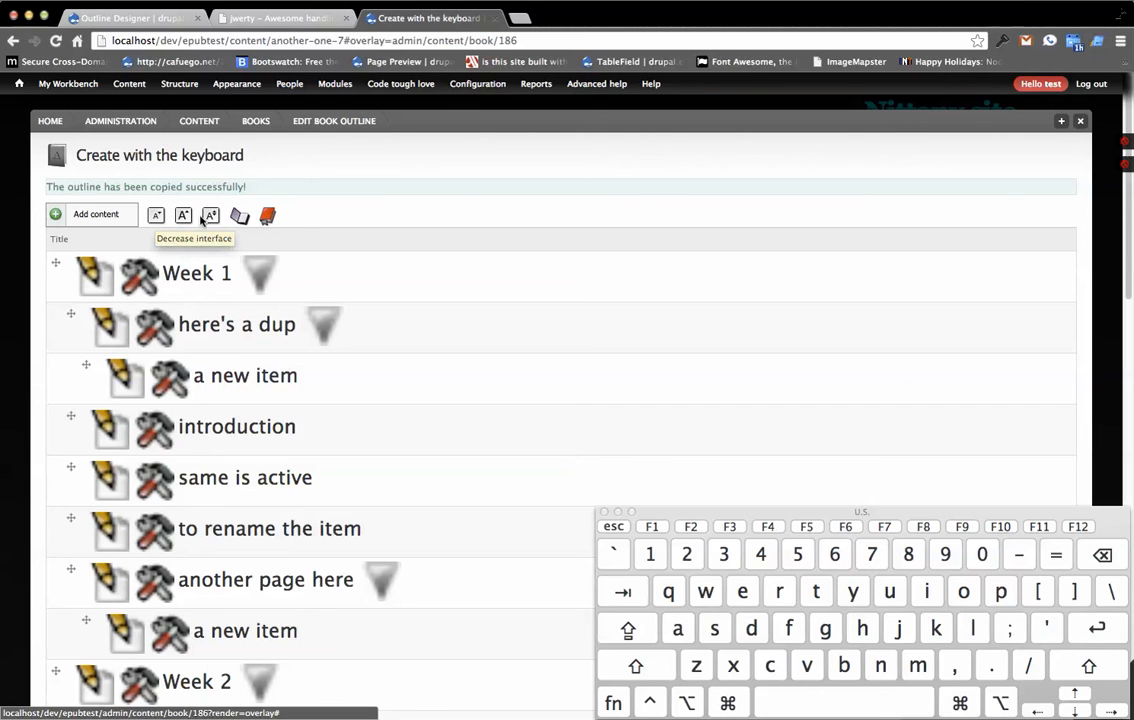
Step: Shrink the outline display back to normal text size
{"action": "left_click", "coordinate": [210, 216]}
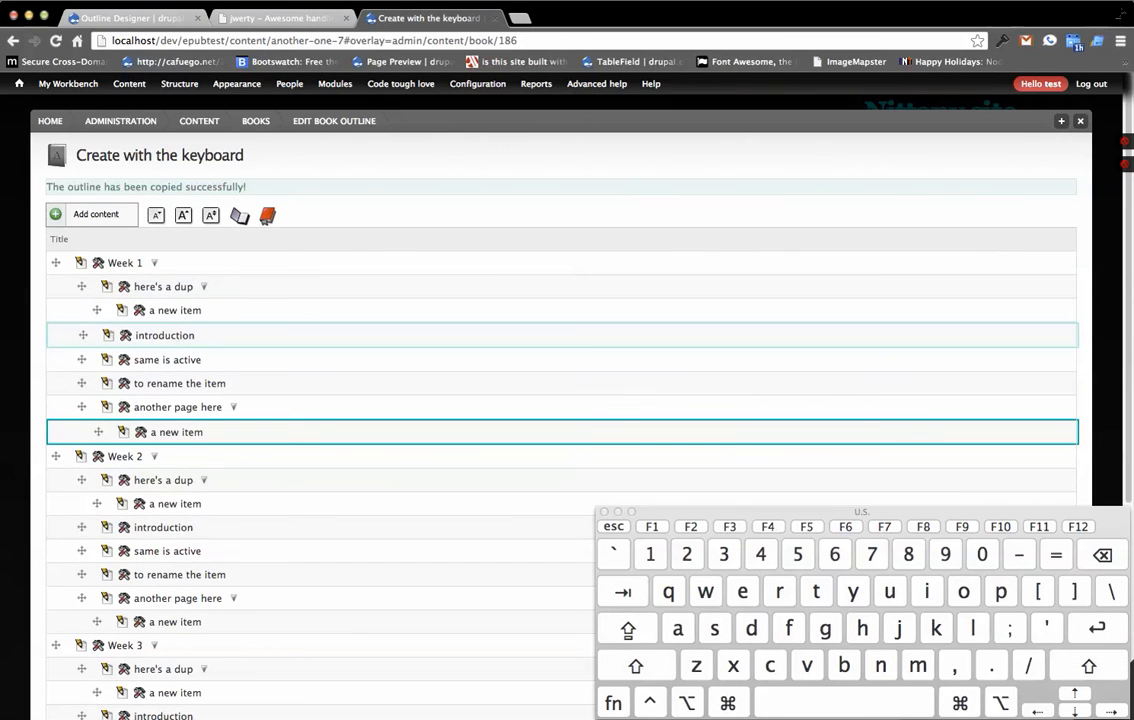
Step: Collapse all four week sections, then expand Week 1 to show its lesson pages
{"action": "left_click", "coordinate": [636, 666]}
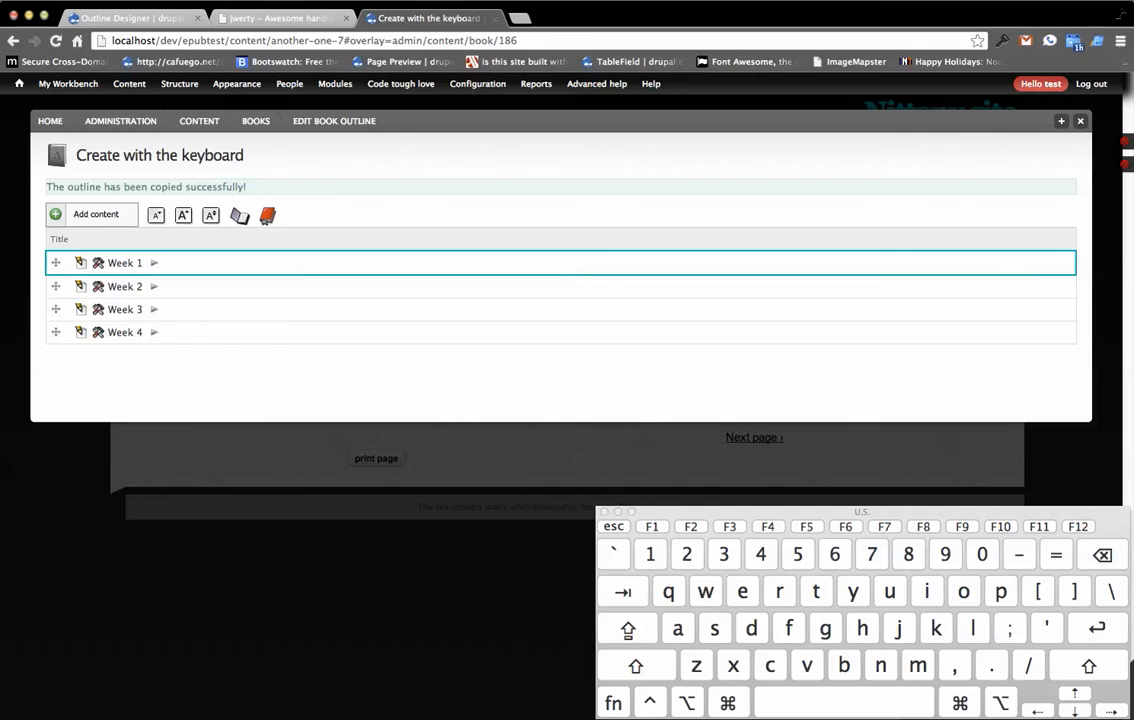
{"action": "left_click", "coordinate": [152, 262]}
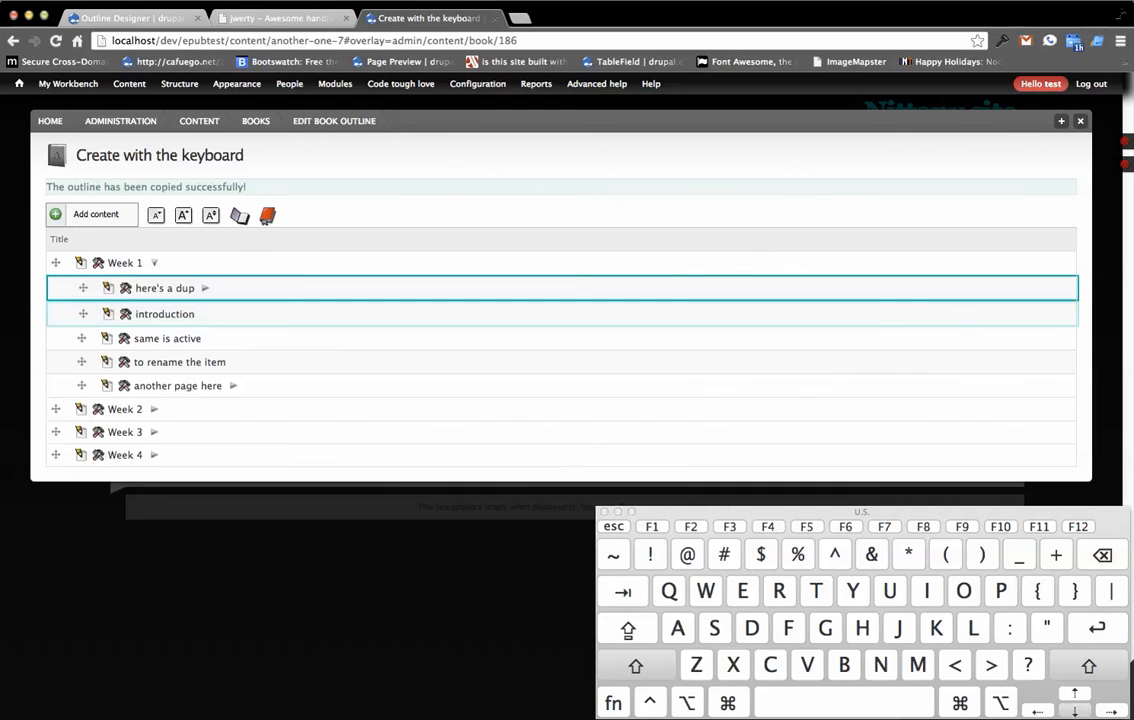